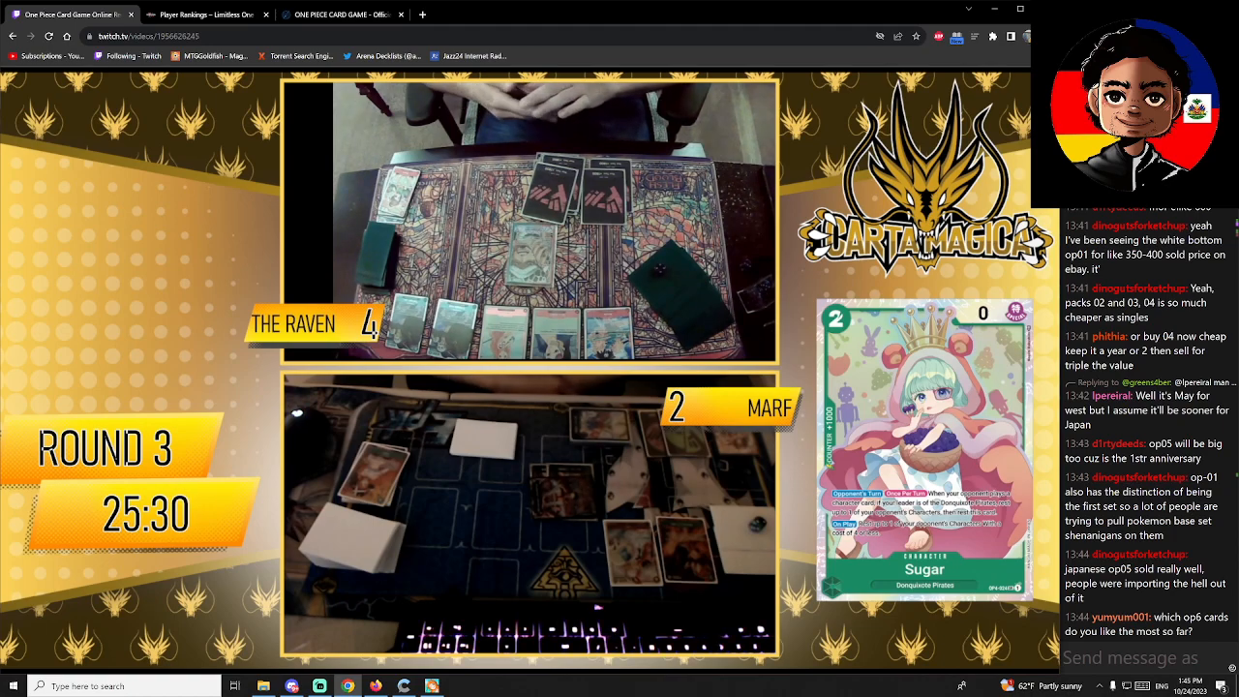
mouse_move(638, 475)
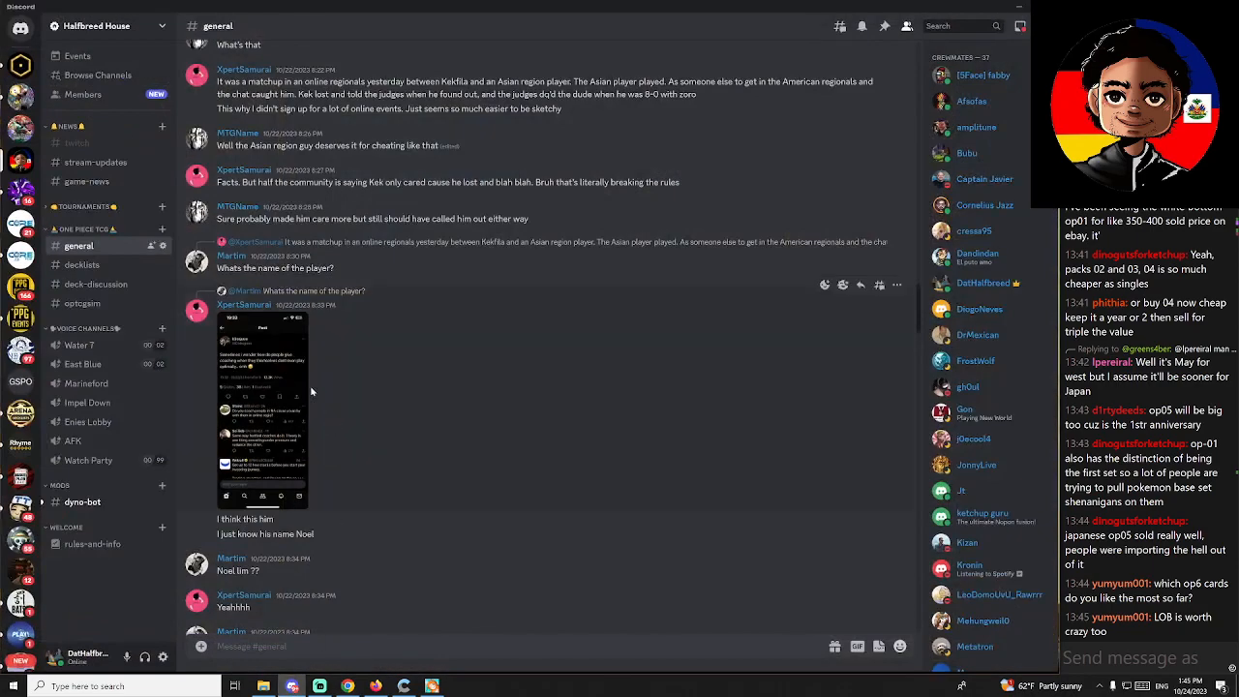
Step: Scroll the #card_reveals feed to the newly revealed OP06 cards like Vinsmoke Yonji
scroll("down", 3)
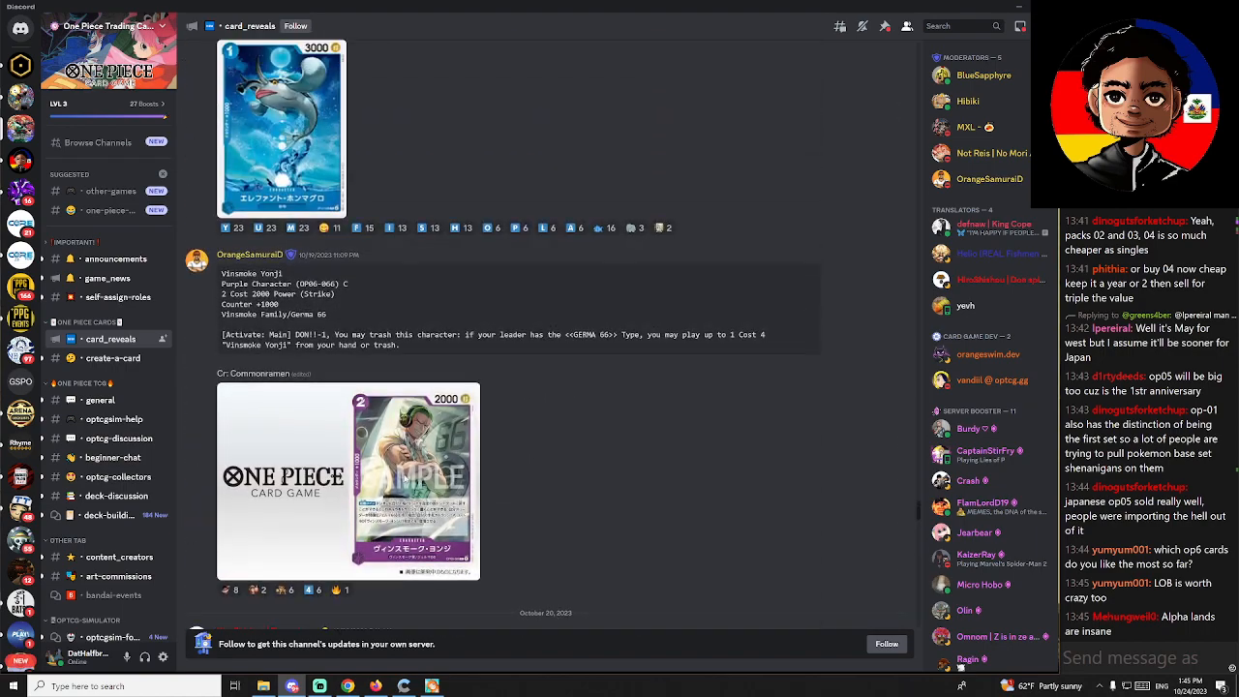
Step: Scroll back and forth through the revealed OP06 cards in #card_reveals
scroll("down", 3)
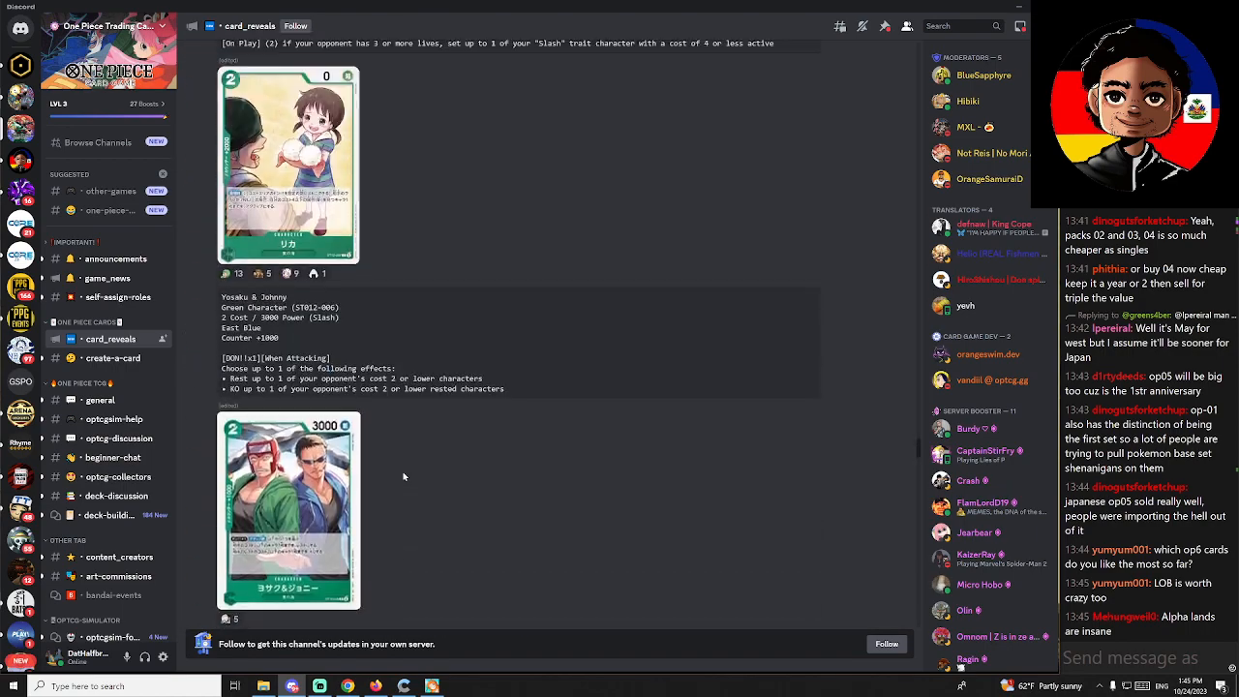
scroll("down", 3)
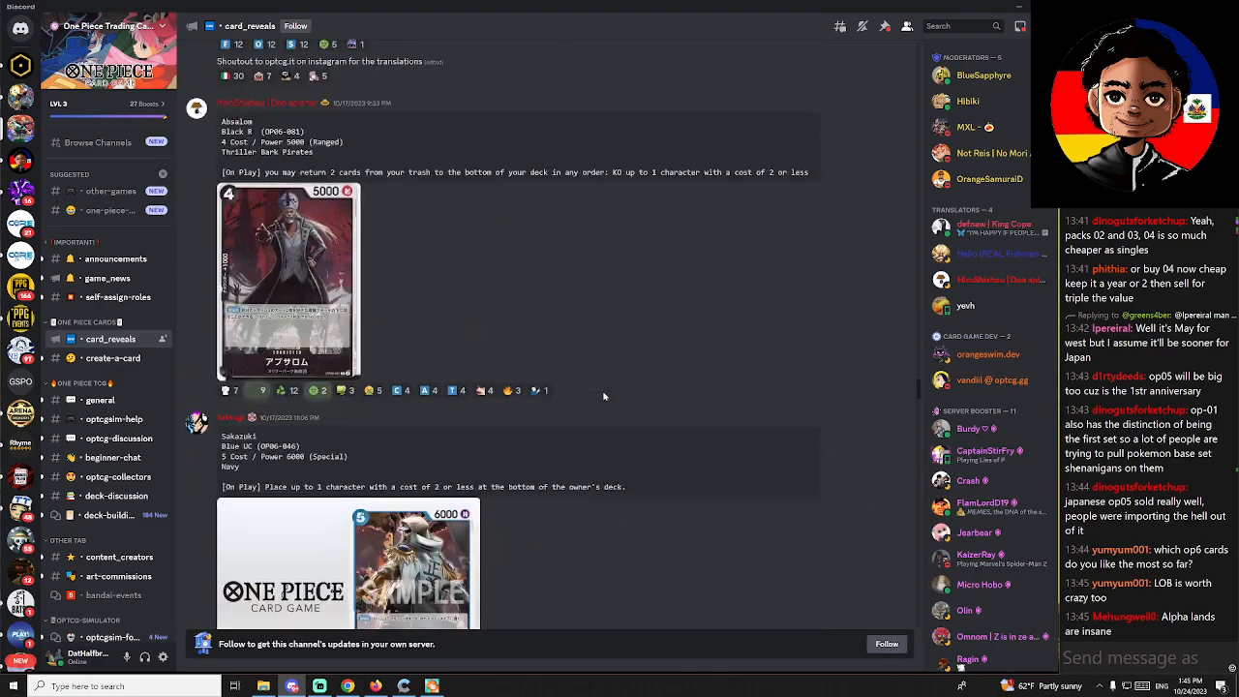
scroll("down", 3)
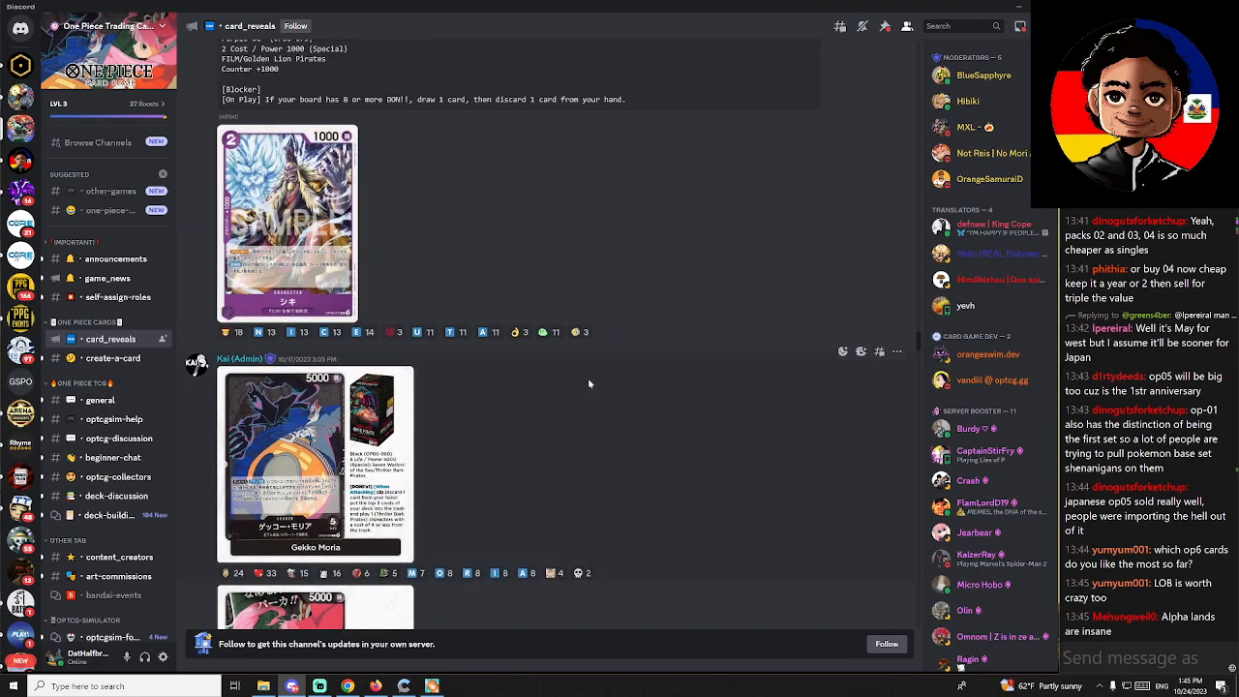
scroll("up", 3)
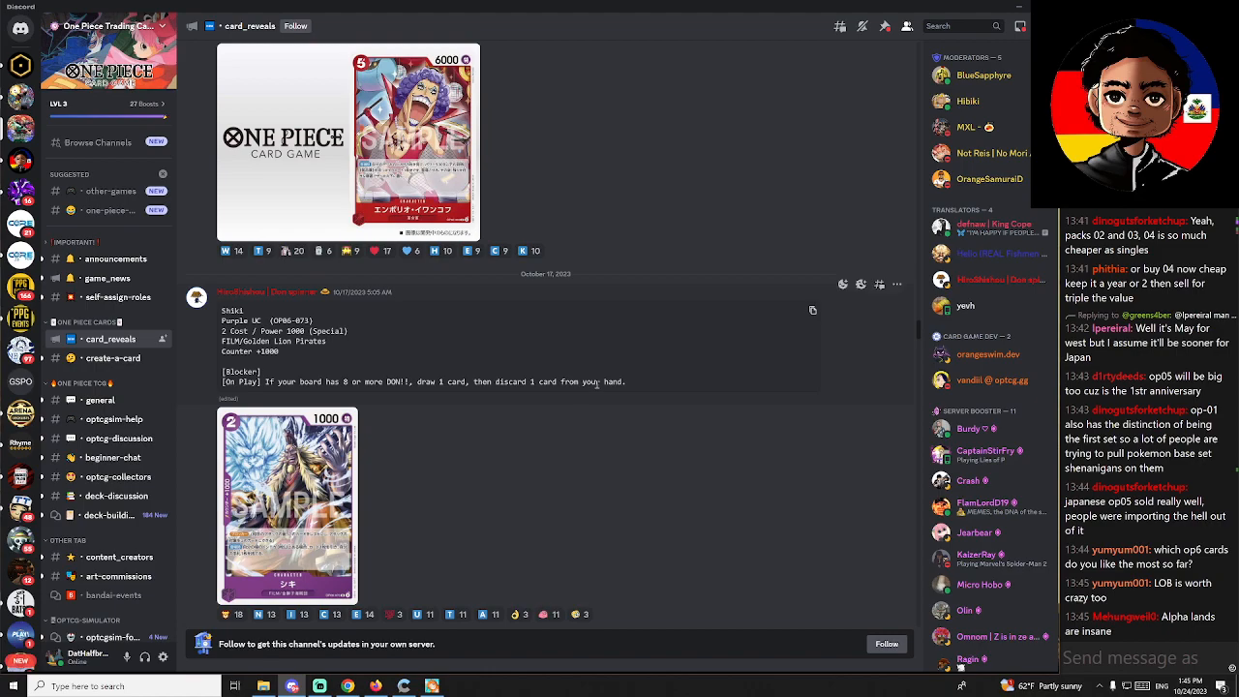
scroll("down", 3)
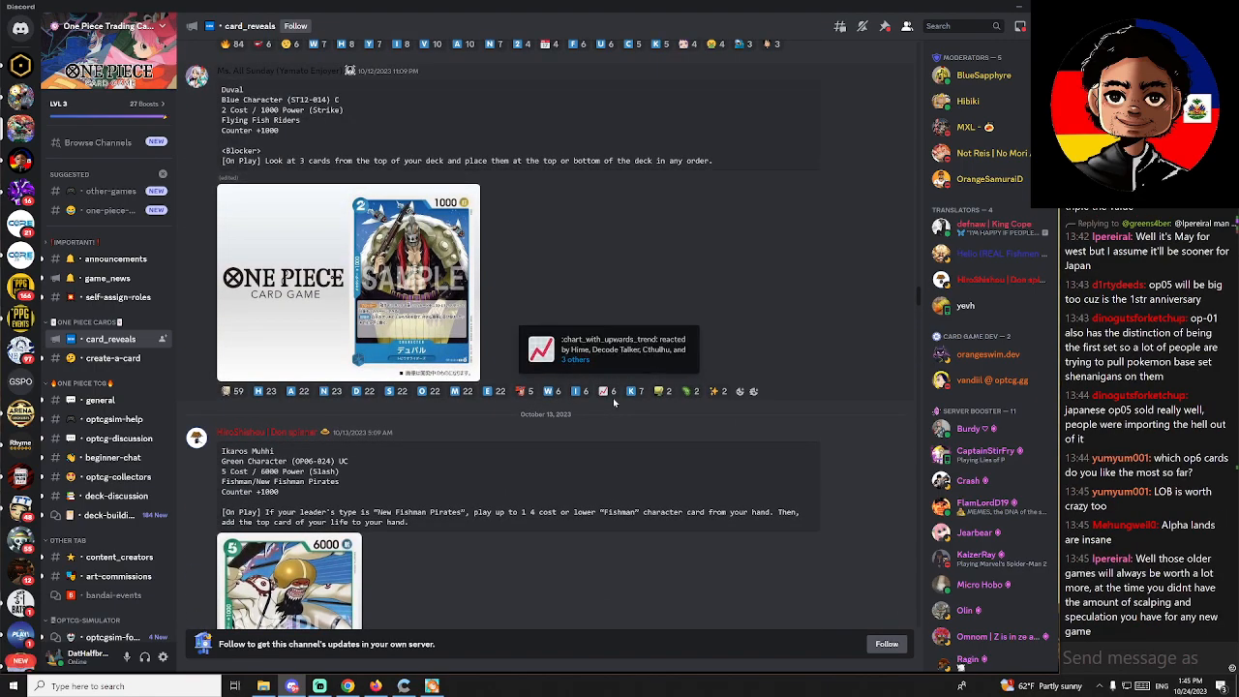
scroll("down", 3)
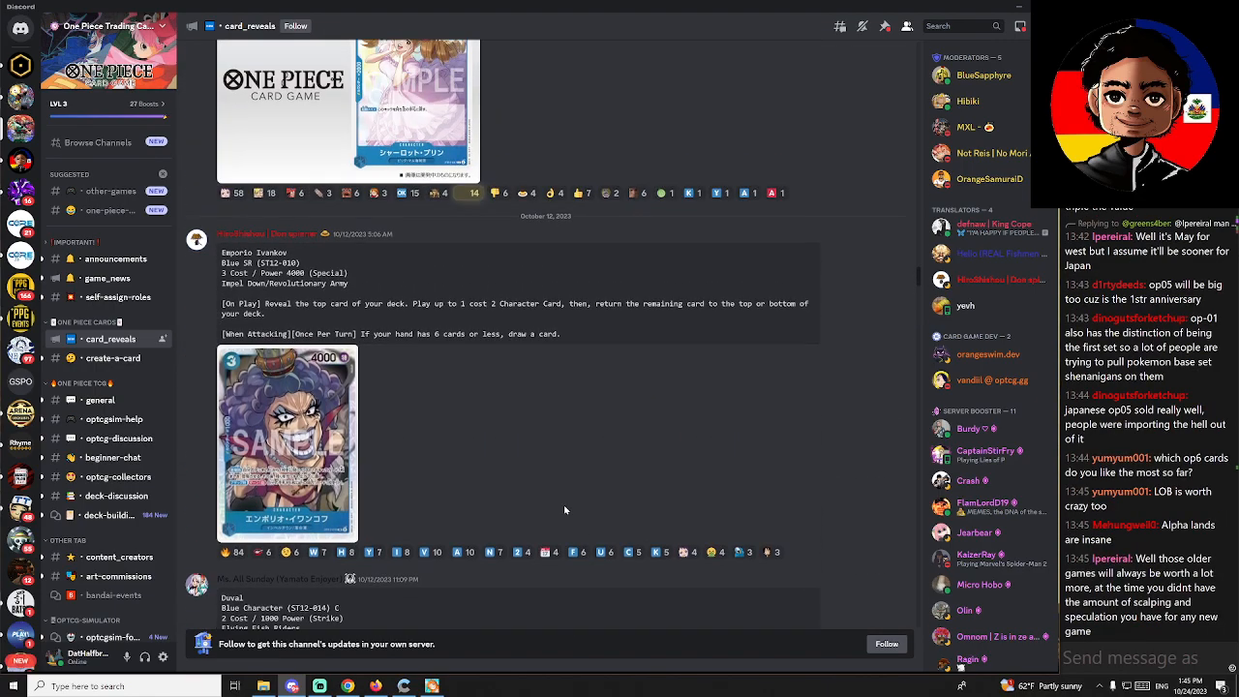
scroll("down", 3)
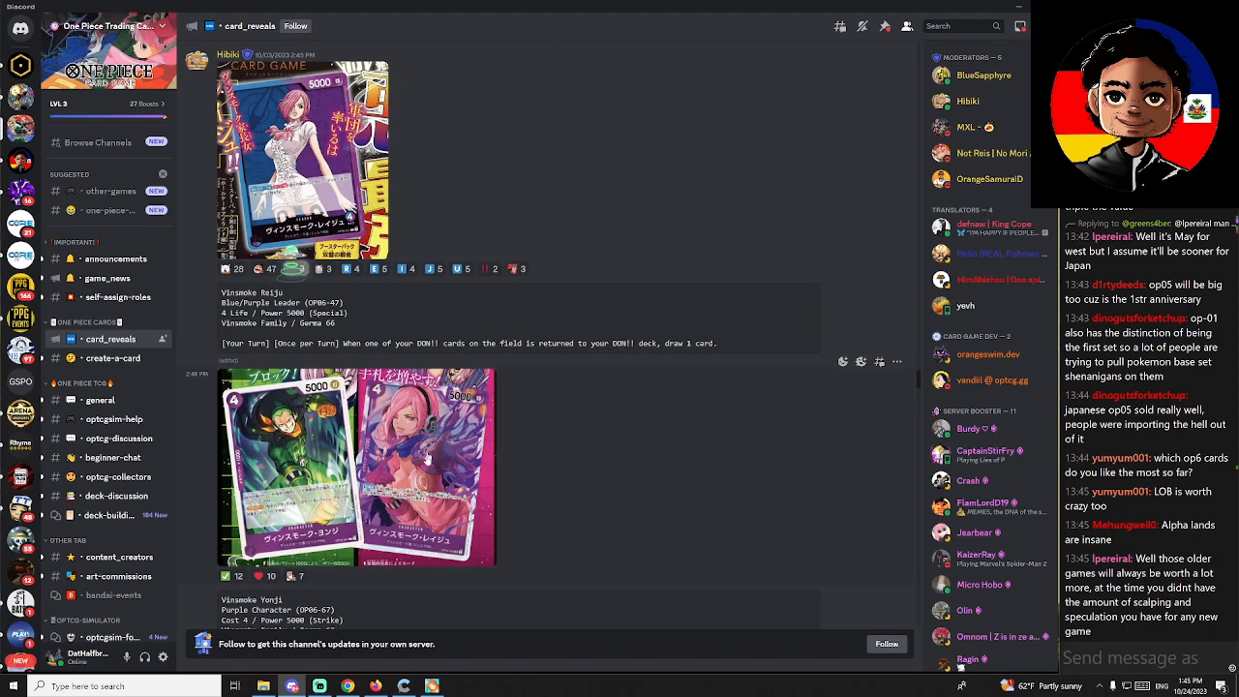
left_click(424, 467)
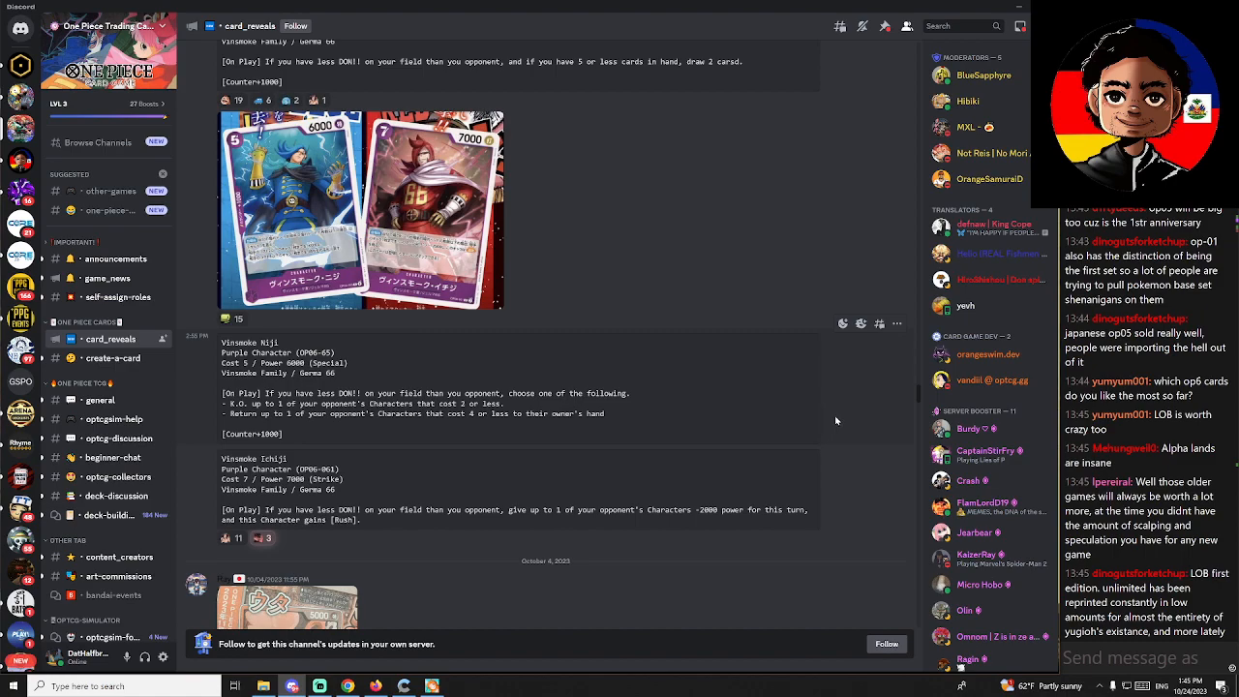
Step: Scroll further down the reveals, then open #game_news with the DreamHack and Gift Collection tweets
scroll("down", 3)
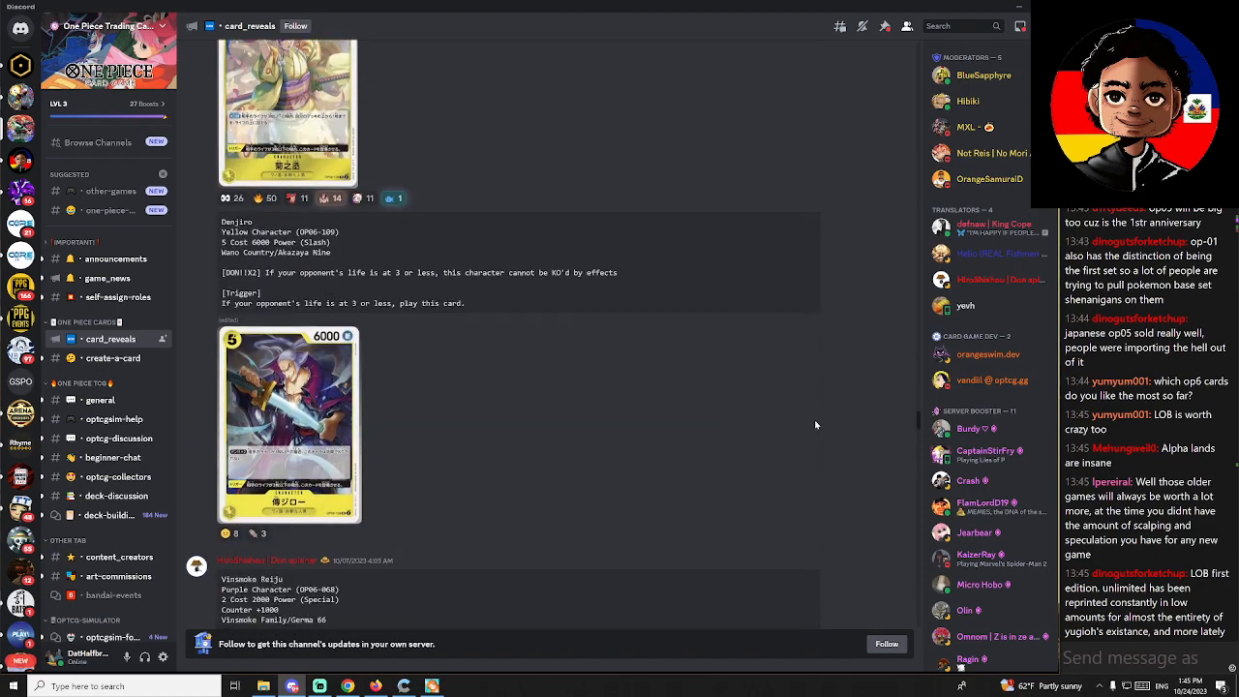
scroll("down", 3)
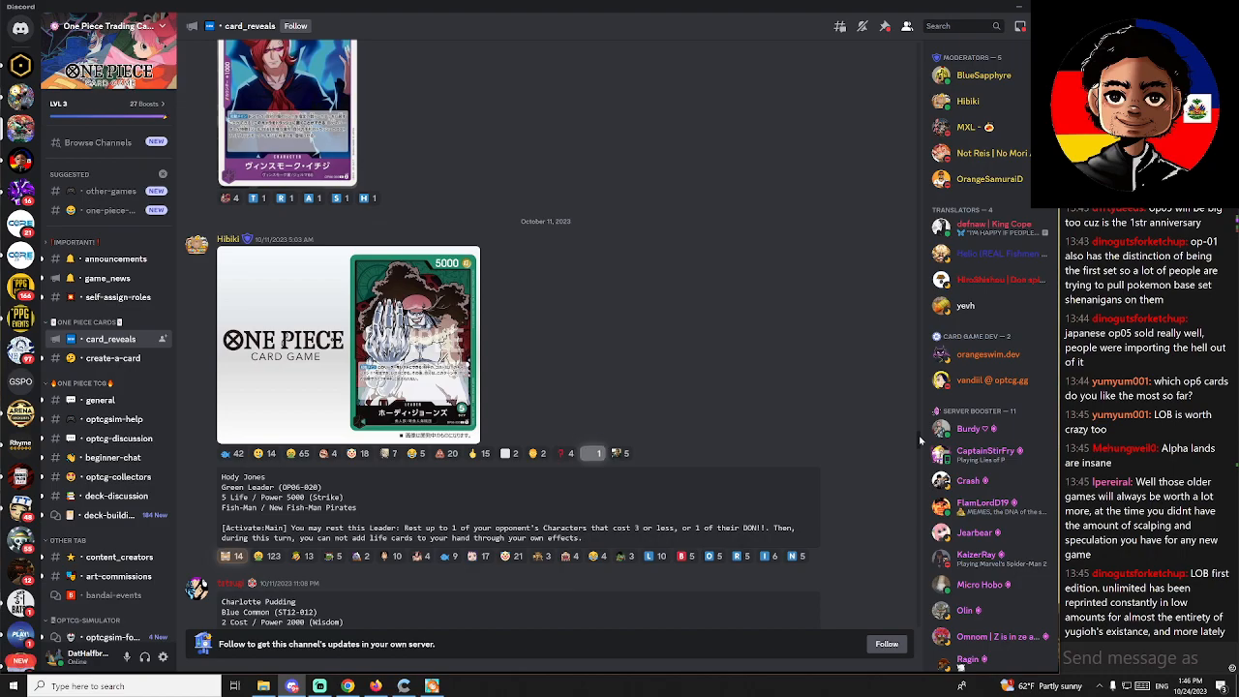
scroll("down", 3)
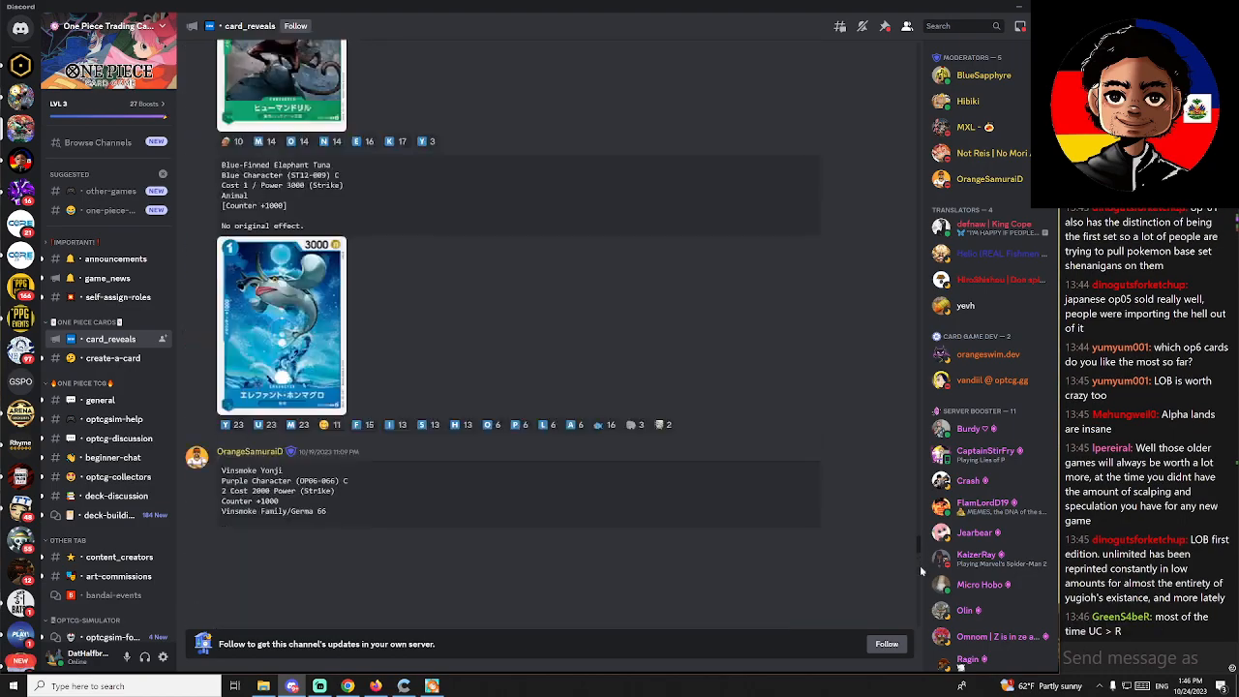
scroll("down", 3)
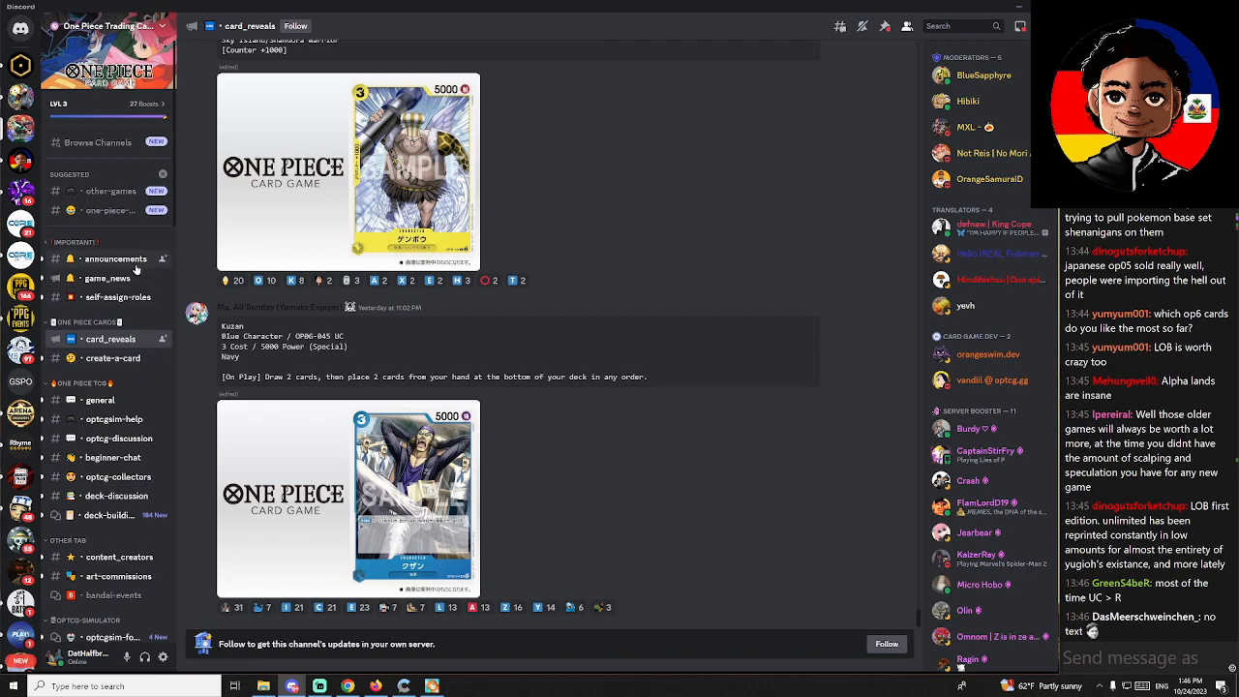
left_click(107, 278)
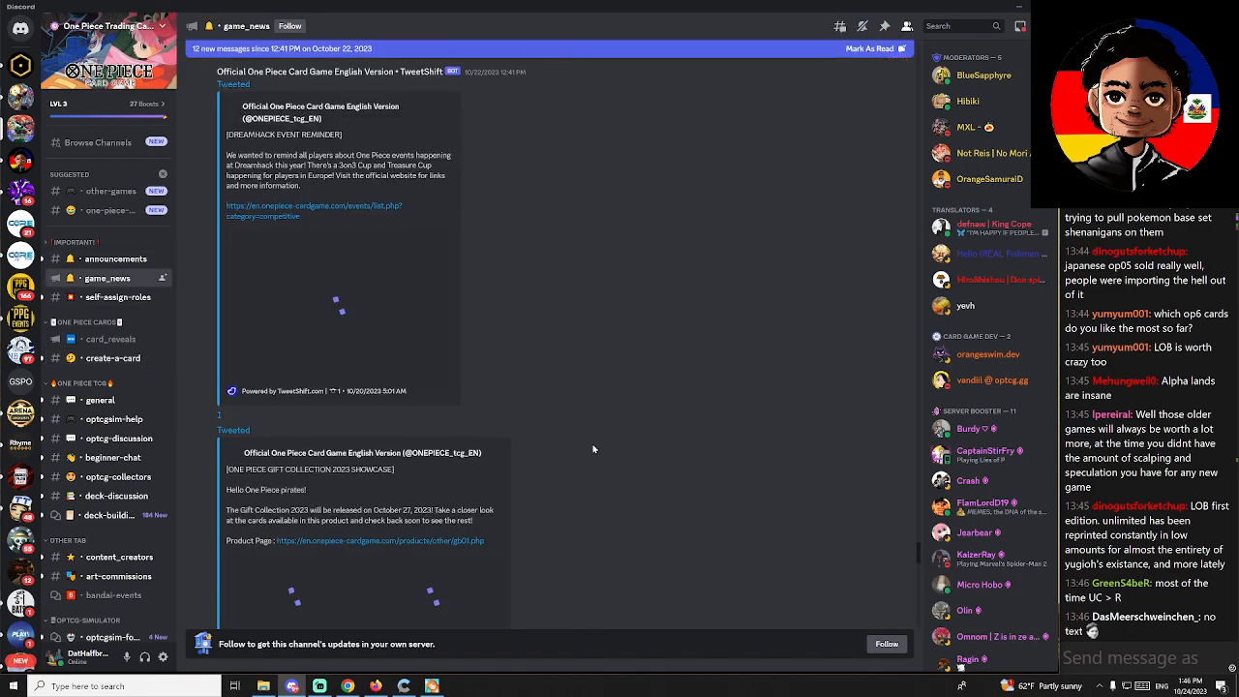
scroll("down", 3)
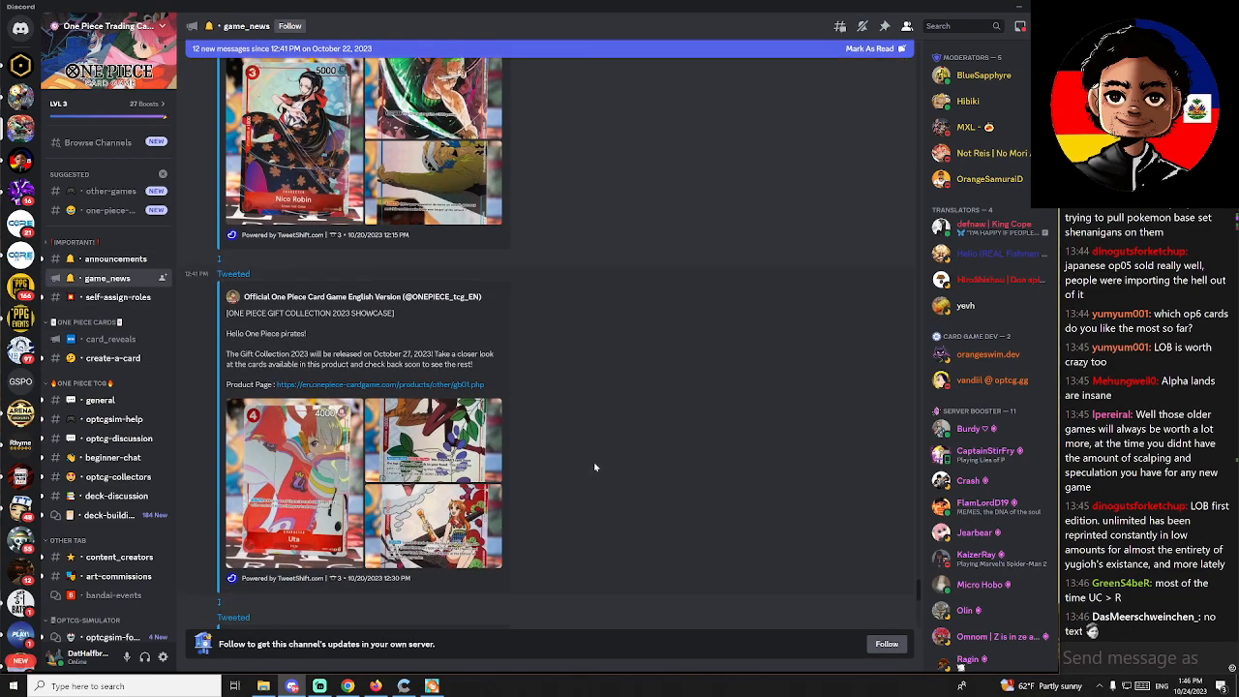
scroll("down", 3)
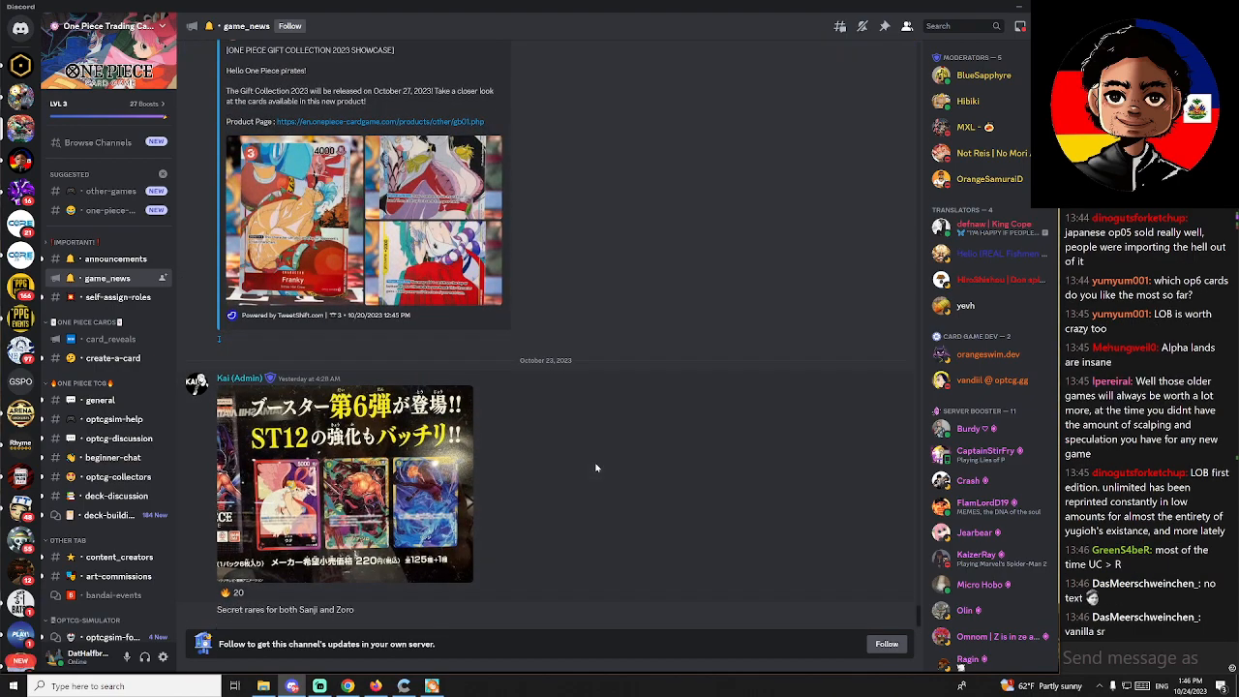
left_click(345, 484)
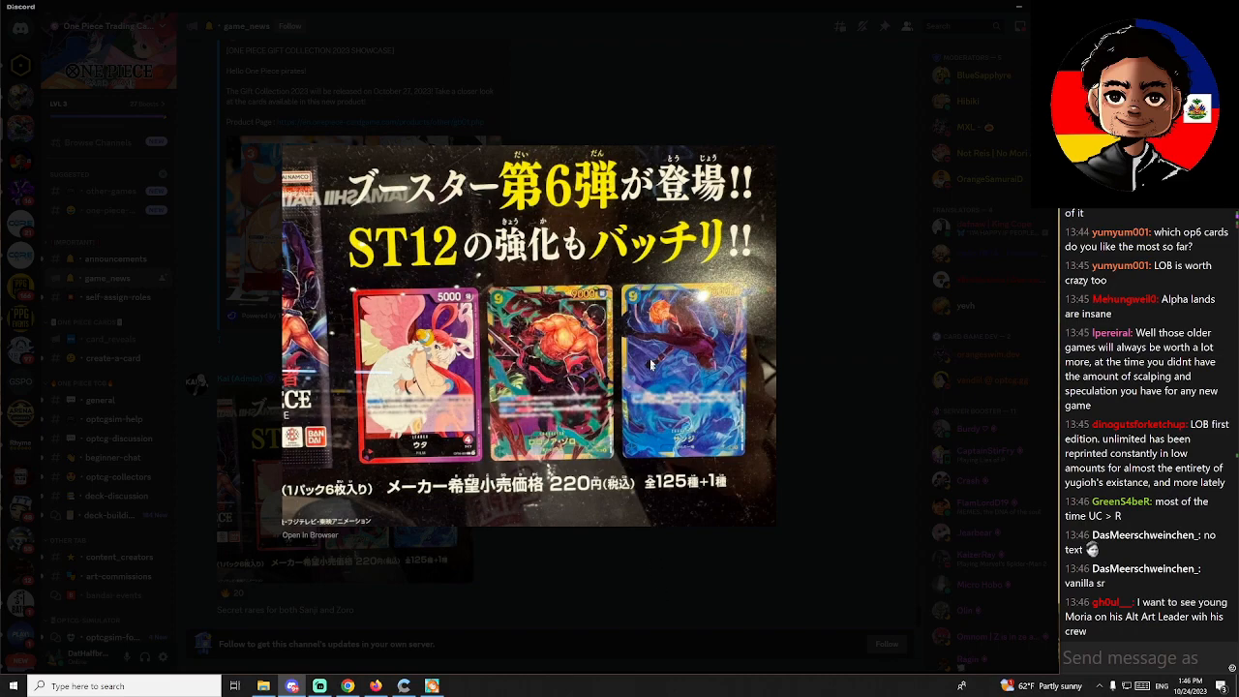
mouse_move(707, 400)
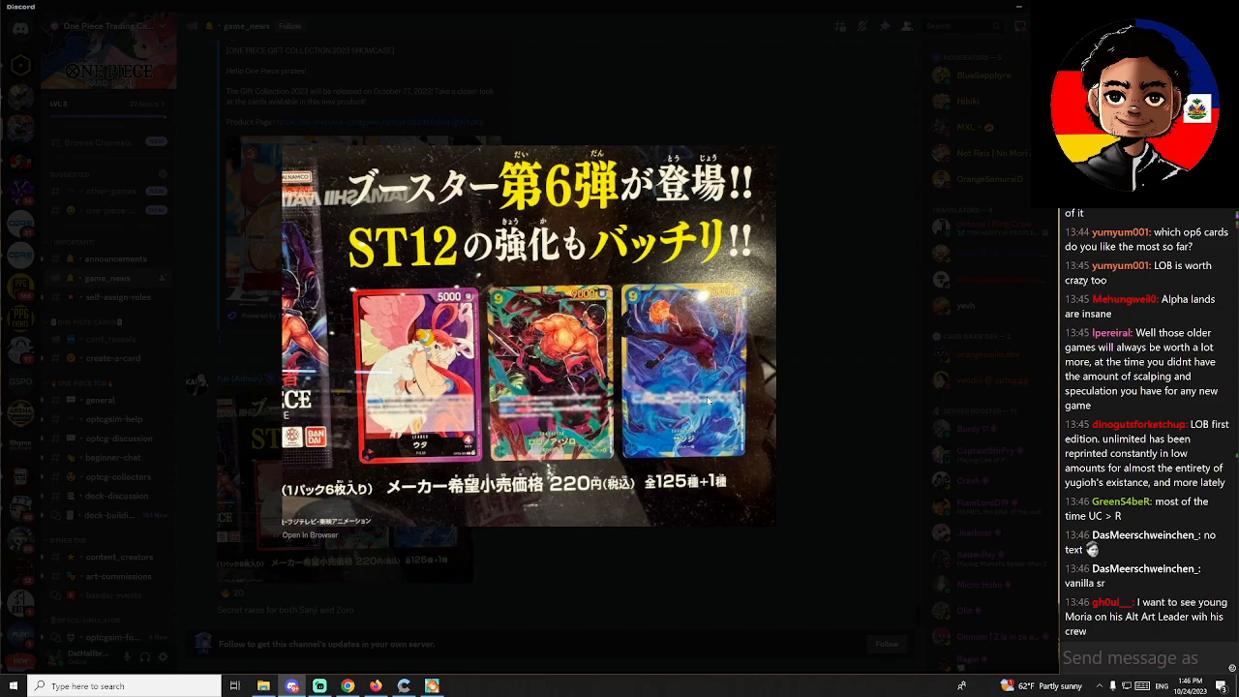
scroll("down", 3)
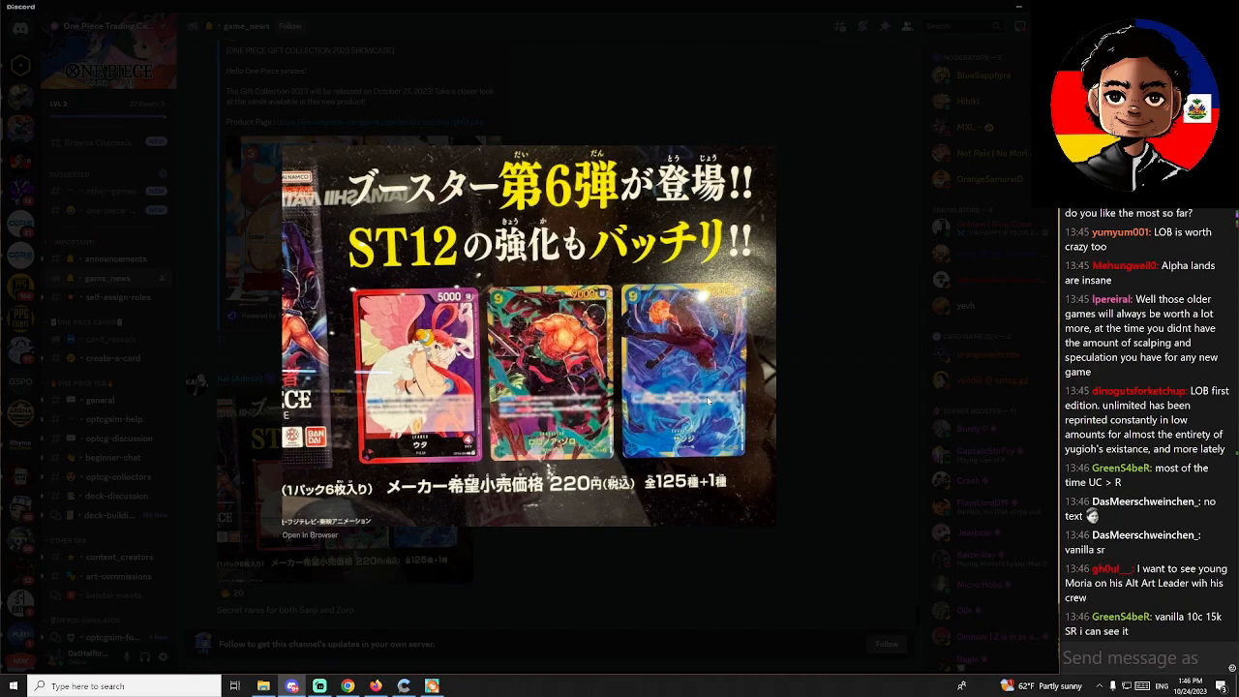
scroll("down", 3)
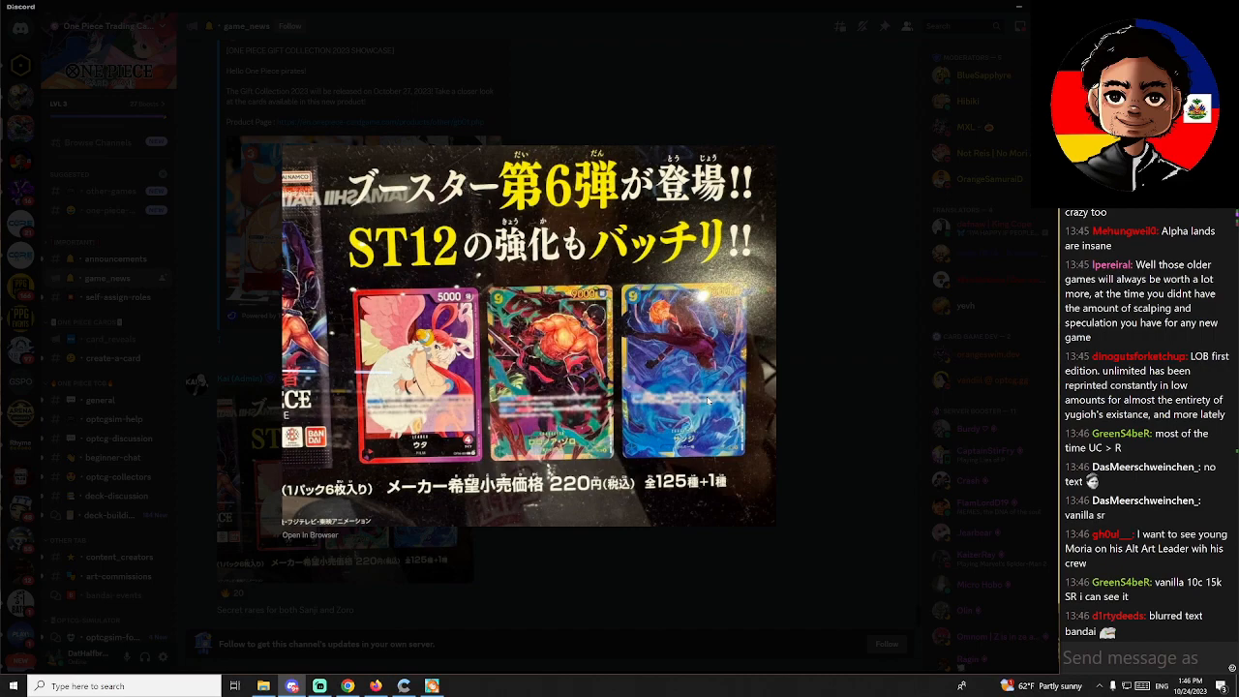
scroll("down", 3)
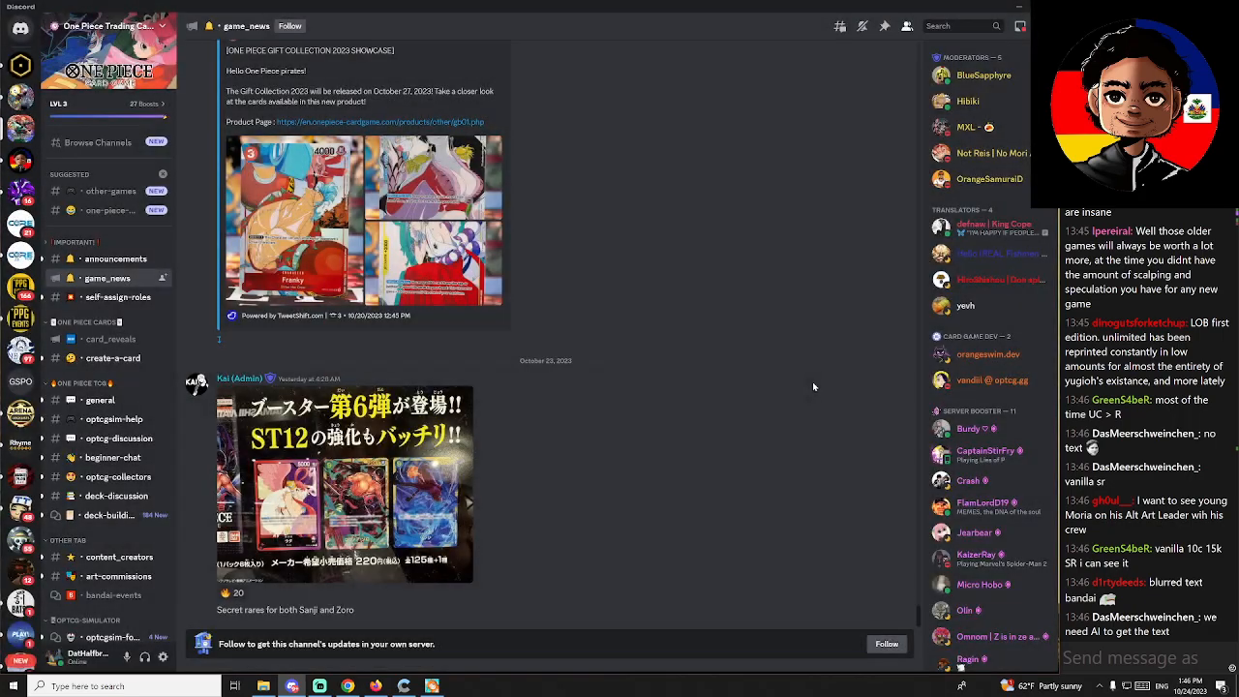
Step: Enlarge the sixth OP06 booster reveal image showing Uta, Zoro and Sanji
left_click(345, 484)
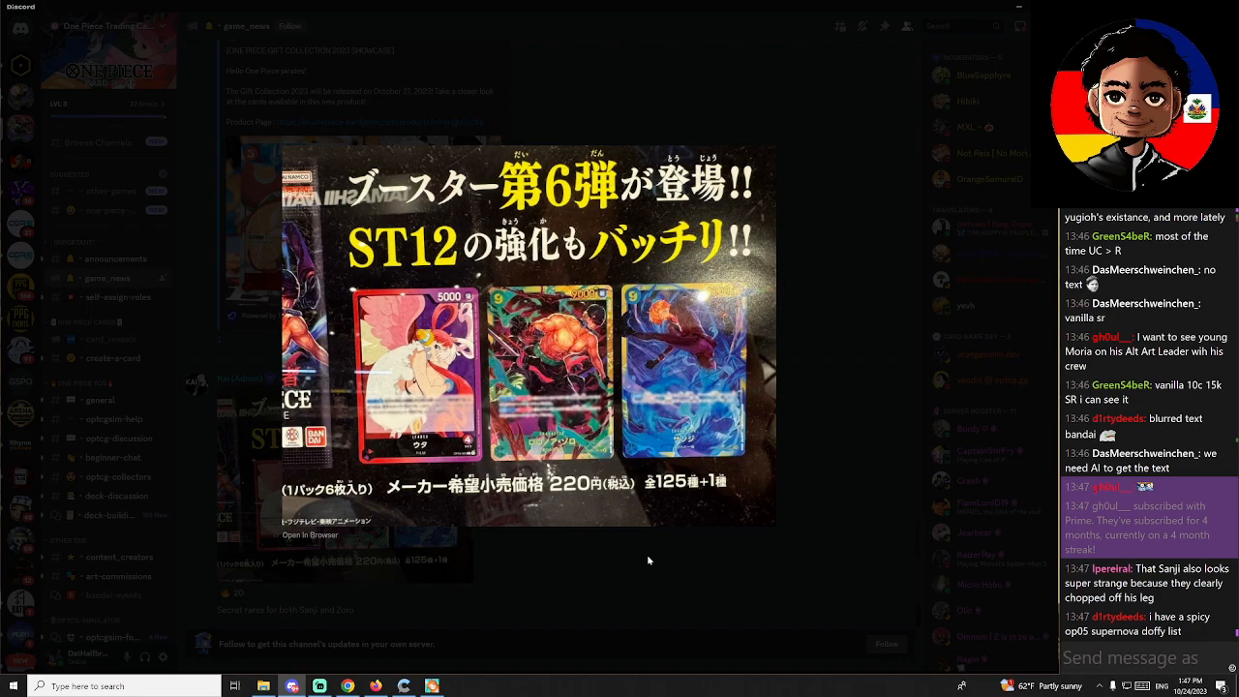
mouse_move(730, 418)
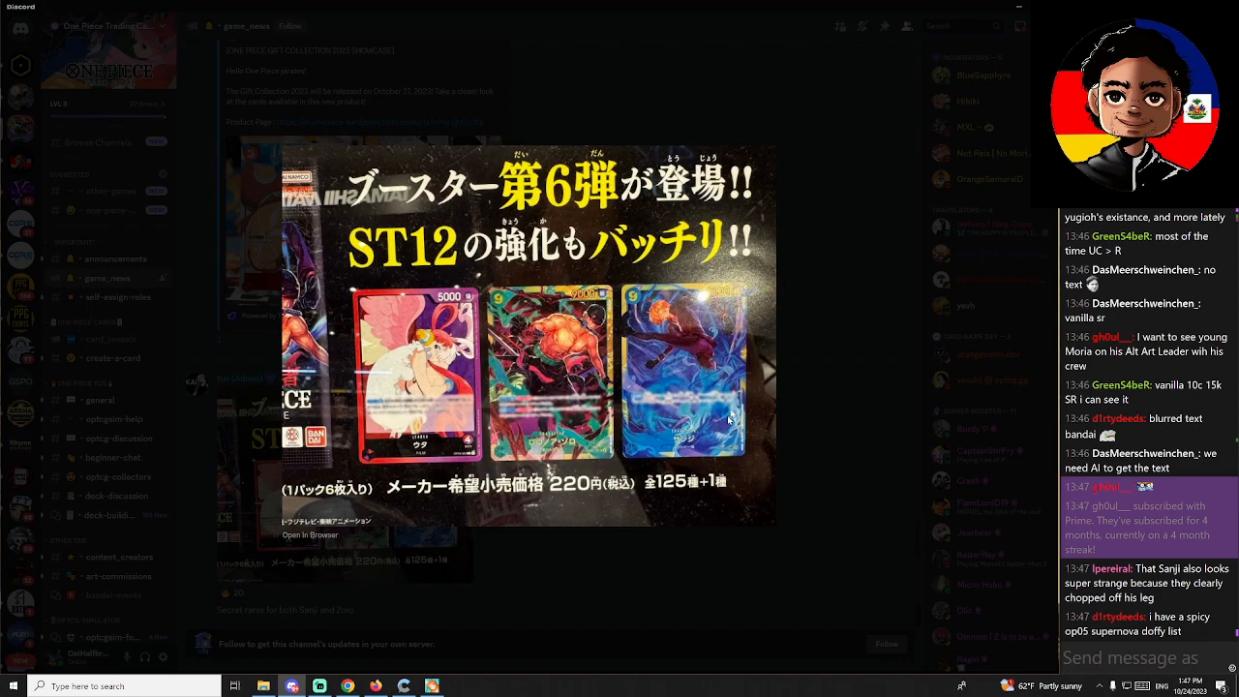
mouse_move(695, 455)
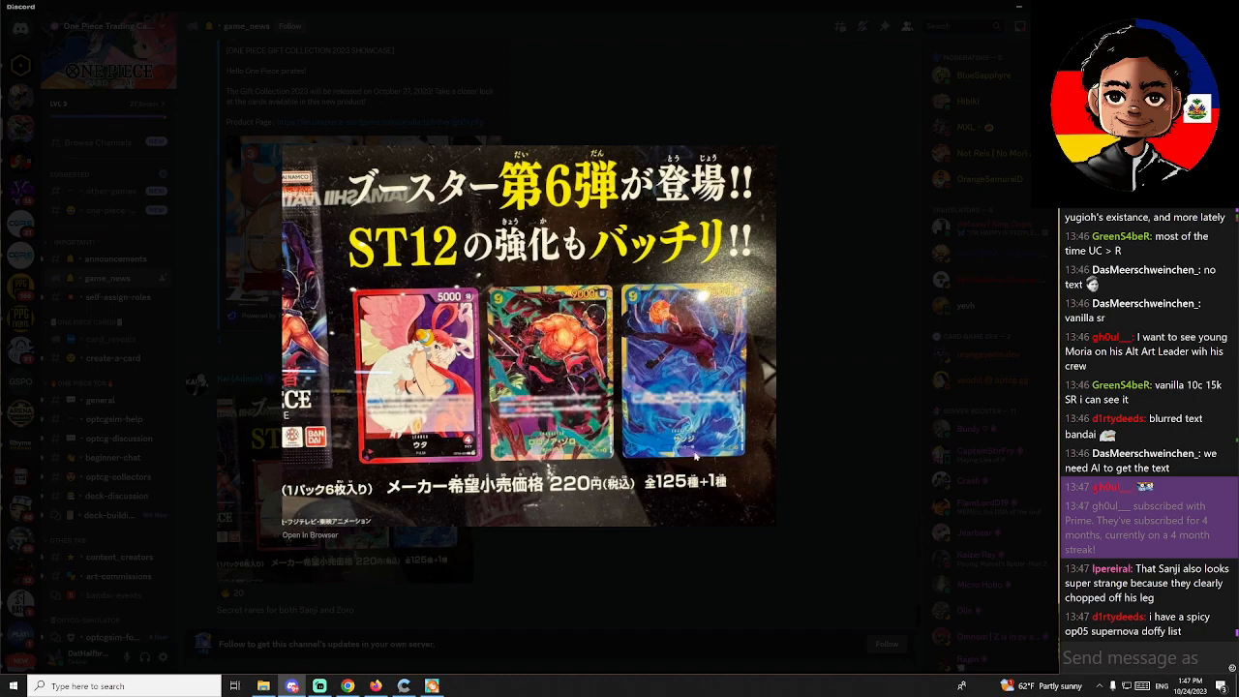
mouse_move(705, 446)
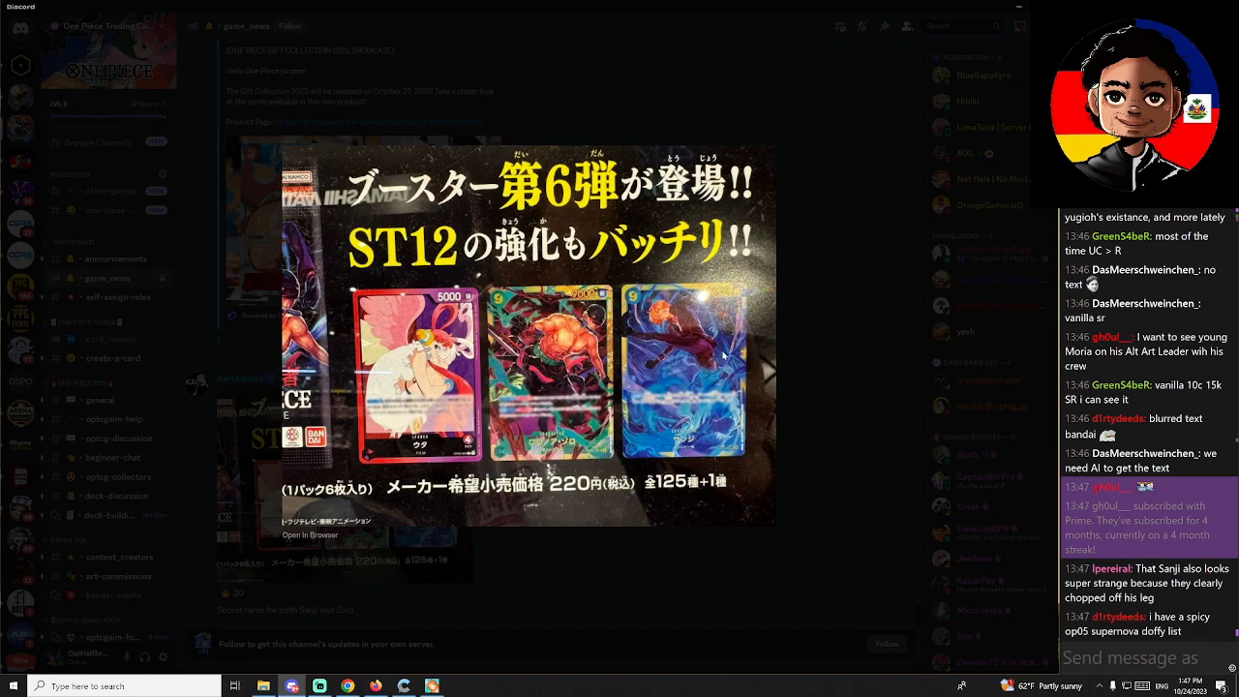
mouse_move(720, 355)
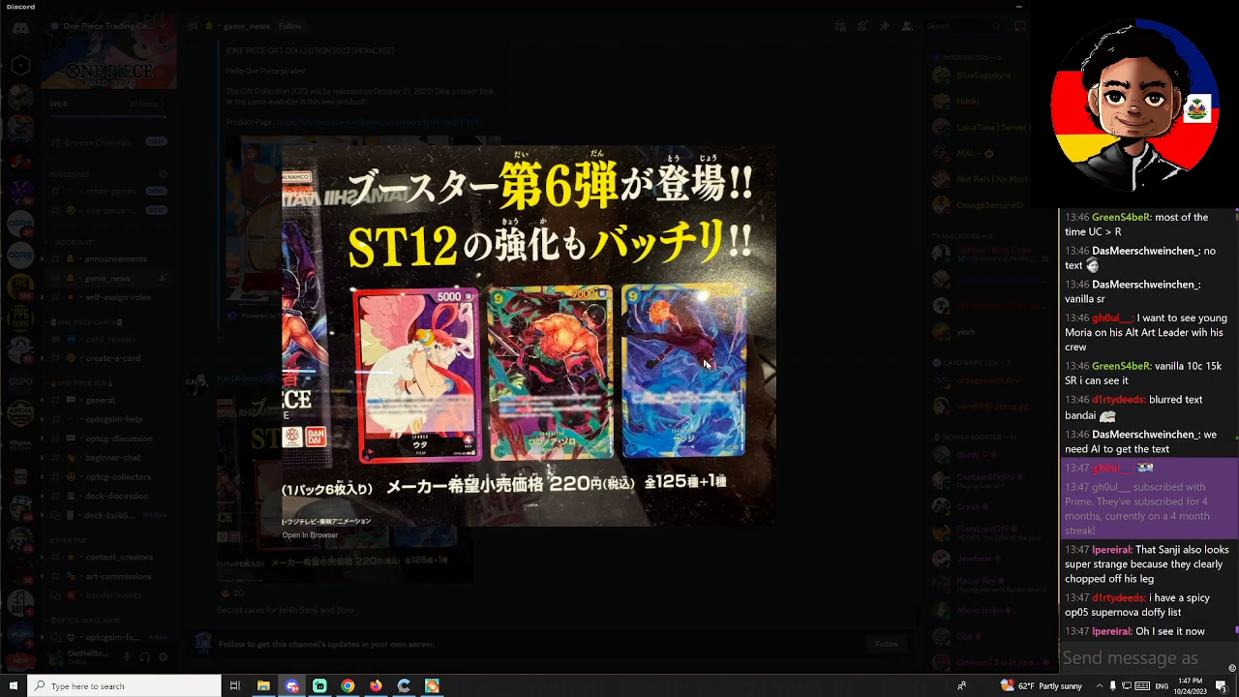
mouse_move(718, 363)
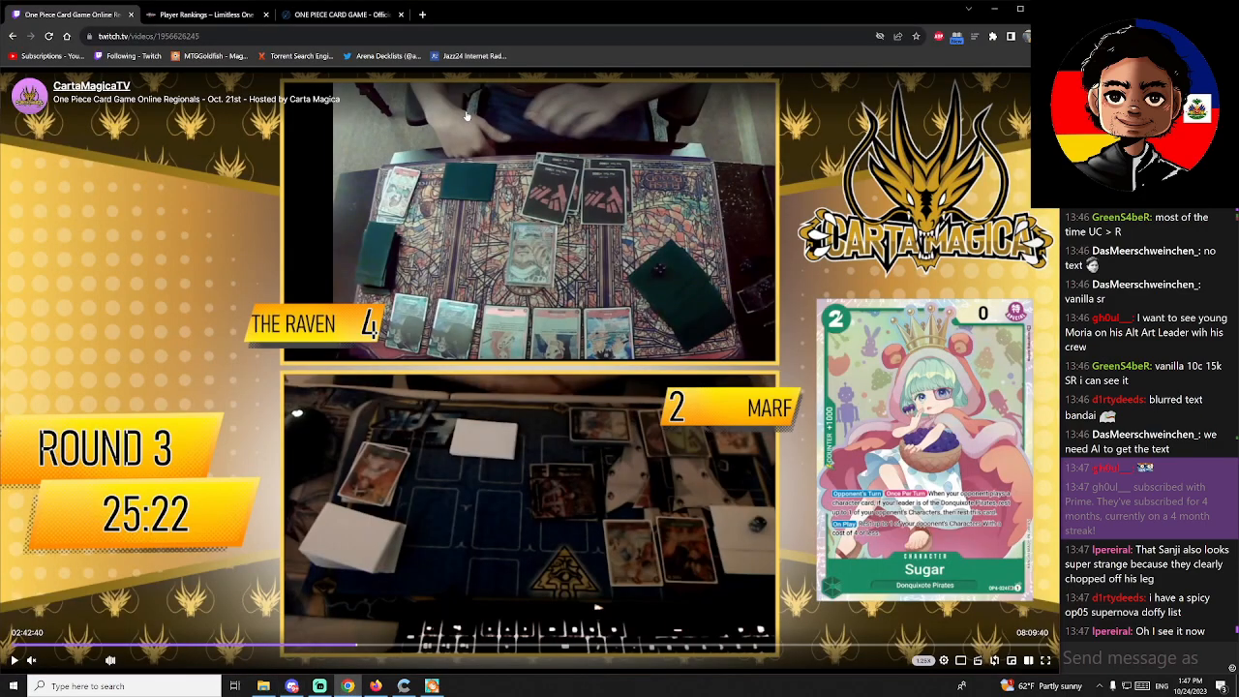
Step: Switch to the TCGplayer One Piece listings and type 'DO' into the product search
left_click(421, 14)
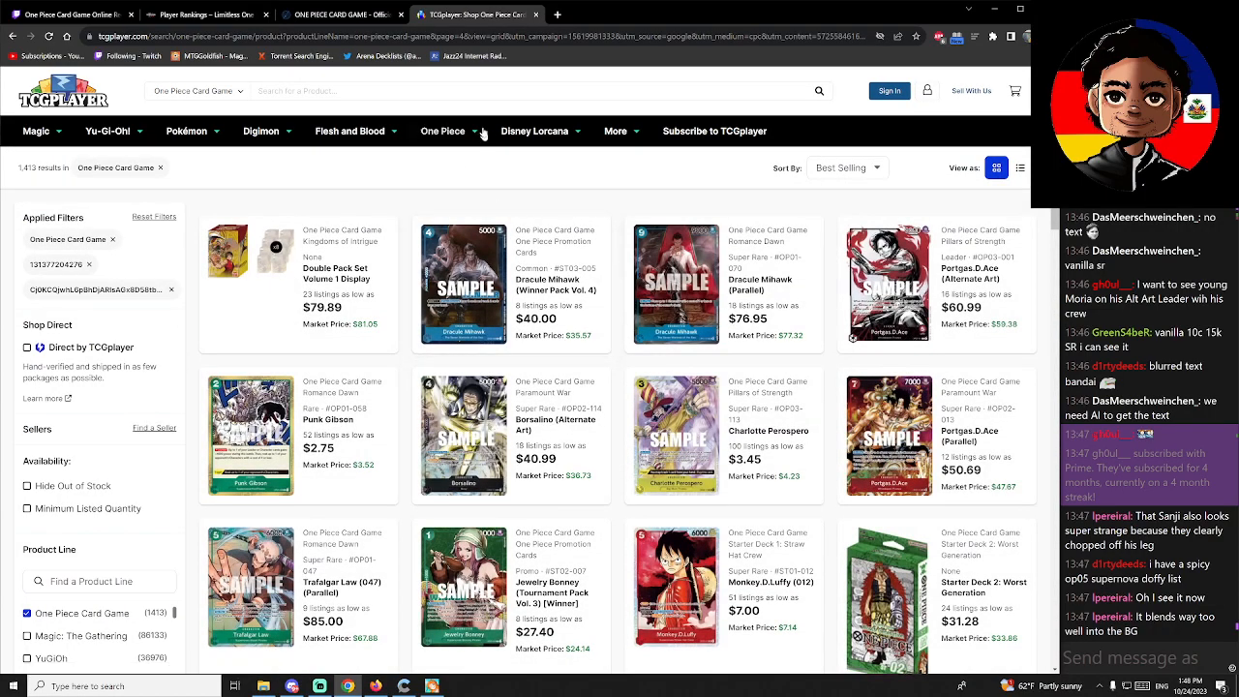
type("DO")
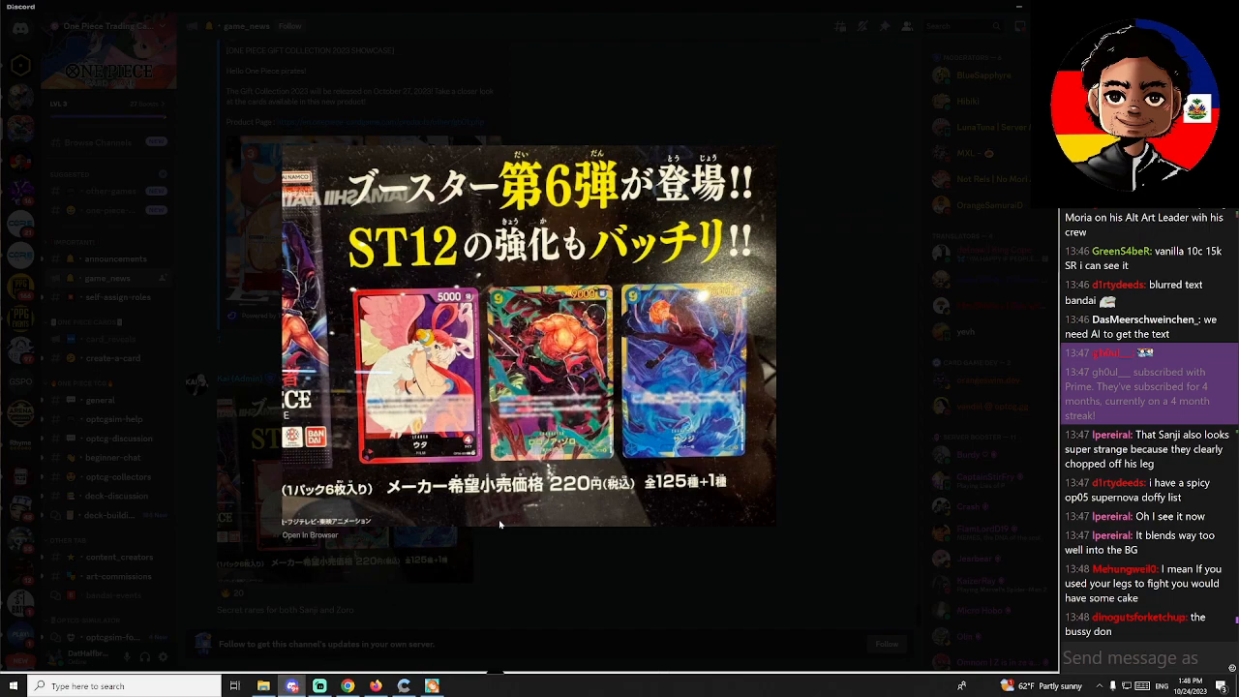
mouse_move(745, 350)
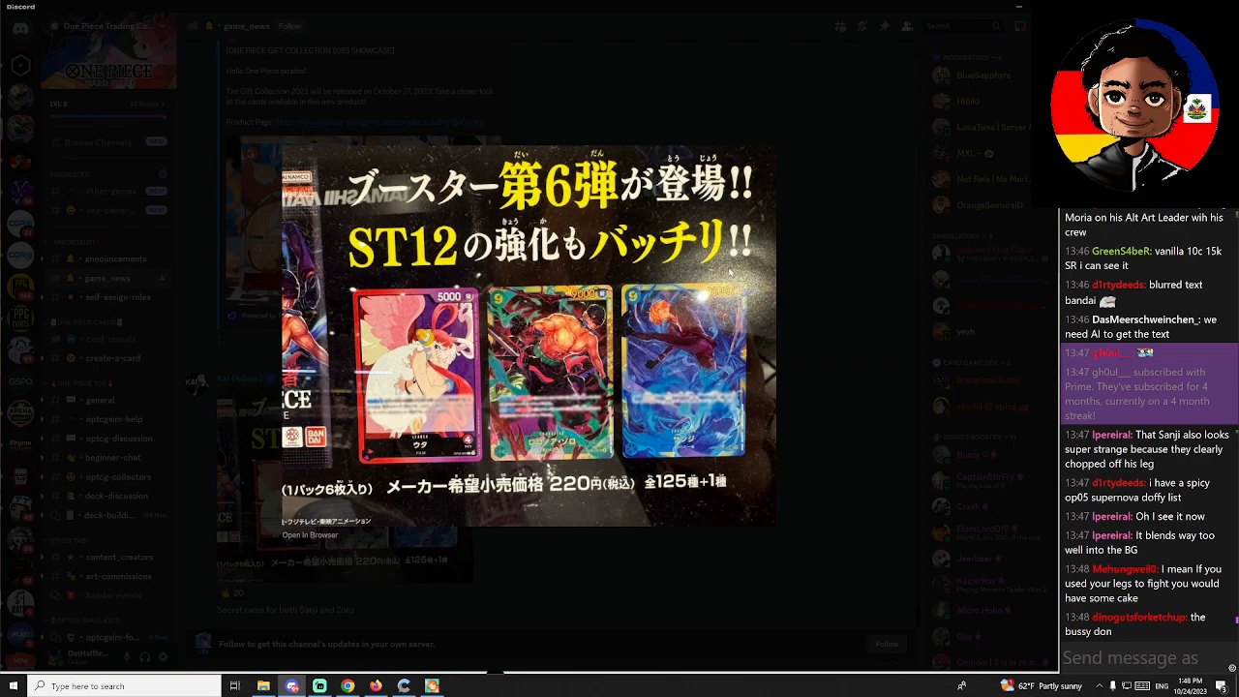
mouse_move(682, 360)
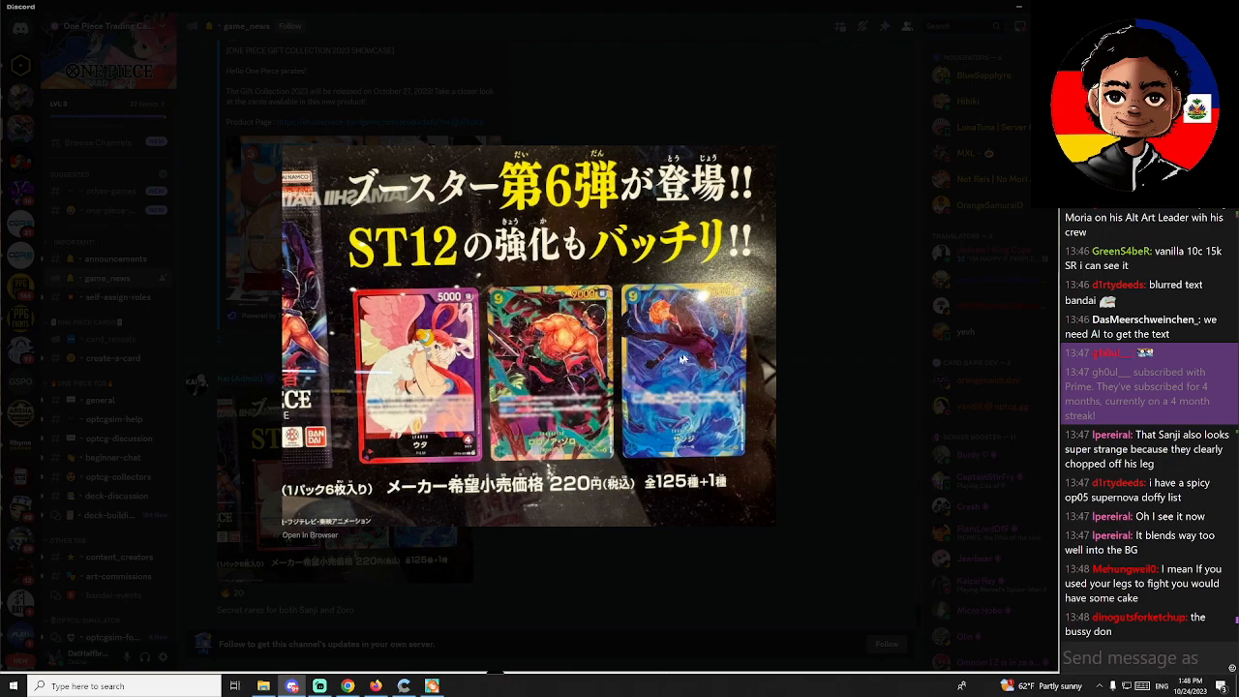
mouse_move(692, 359)
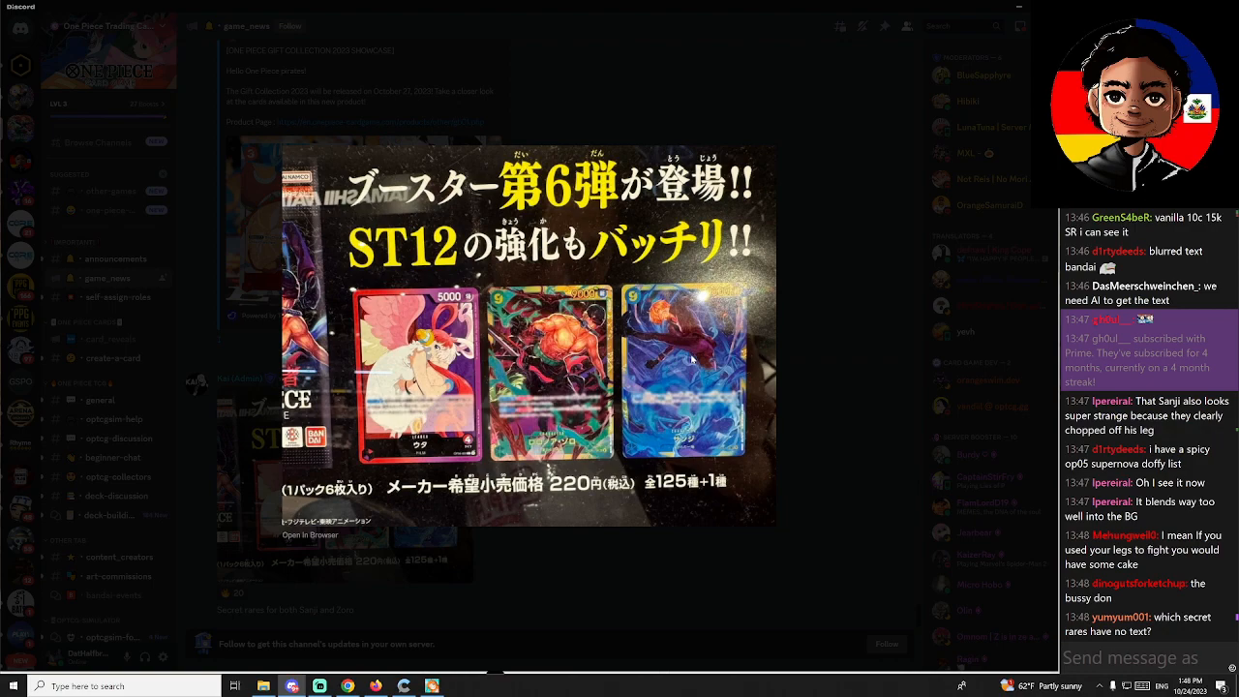
mouse_move(709, 324)
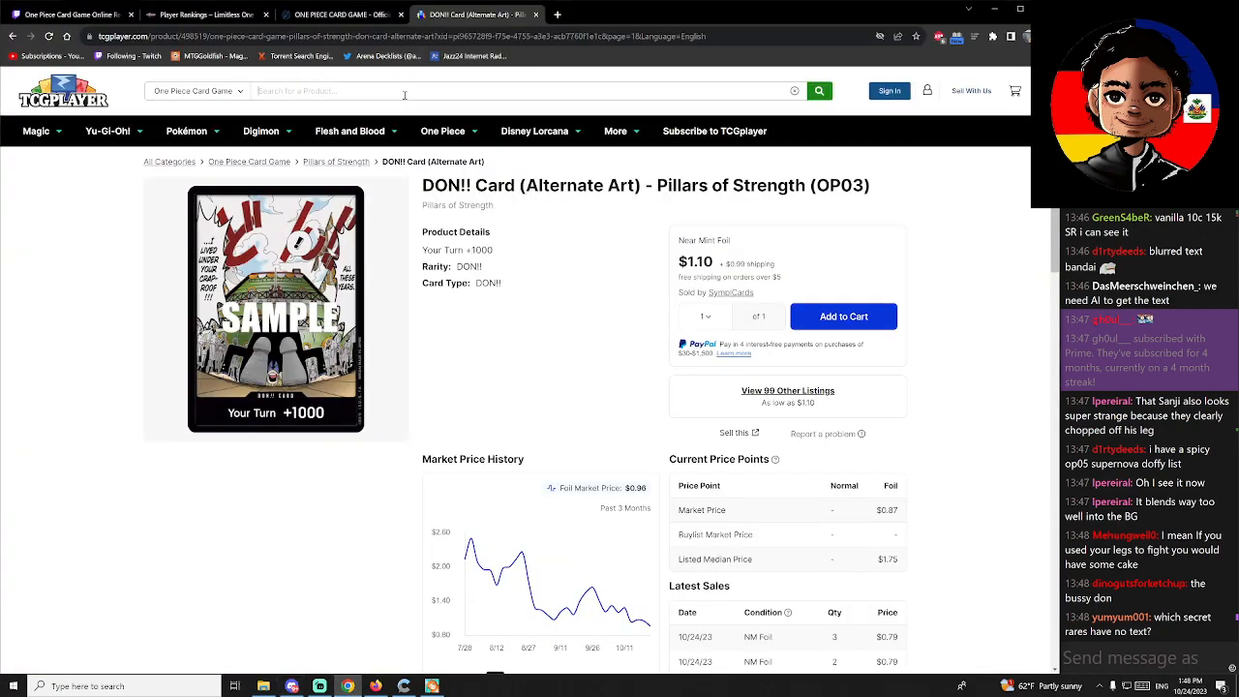
Step: Search TCGplayer for 'zoro' (16 results), go back, then search 'sanji'
type("zoro")
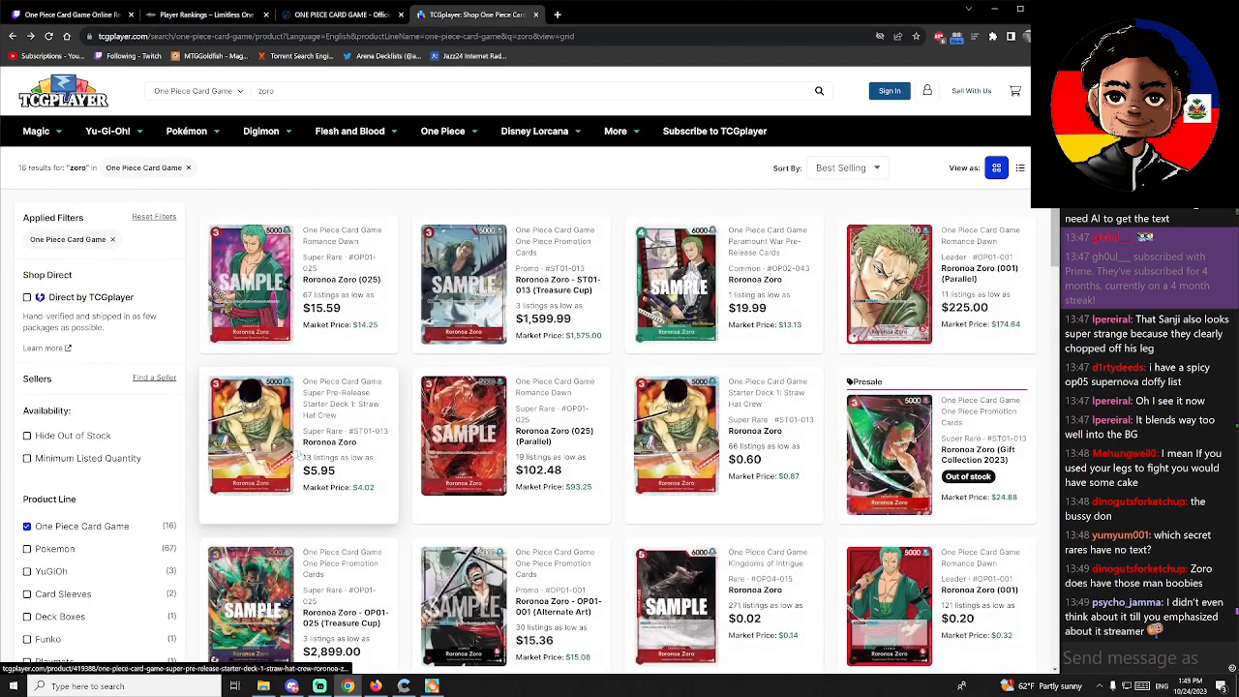
left_click(250, 434)
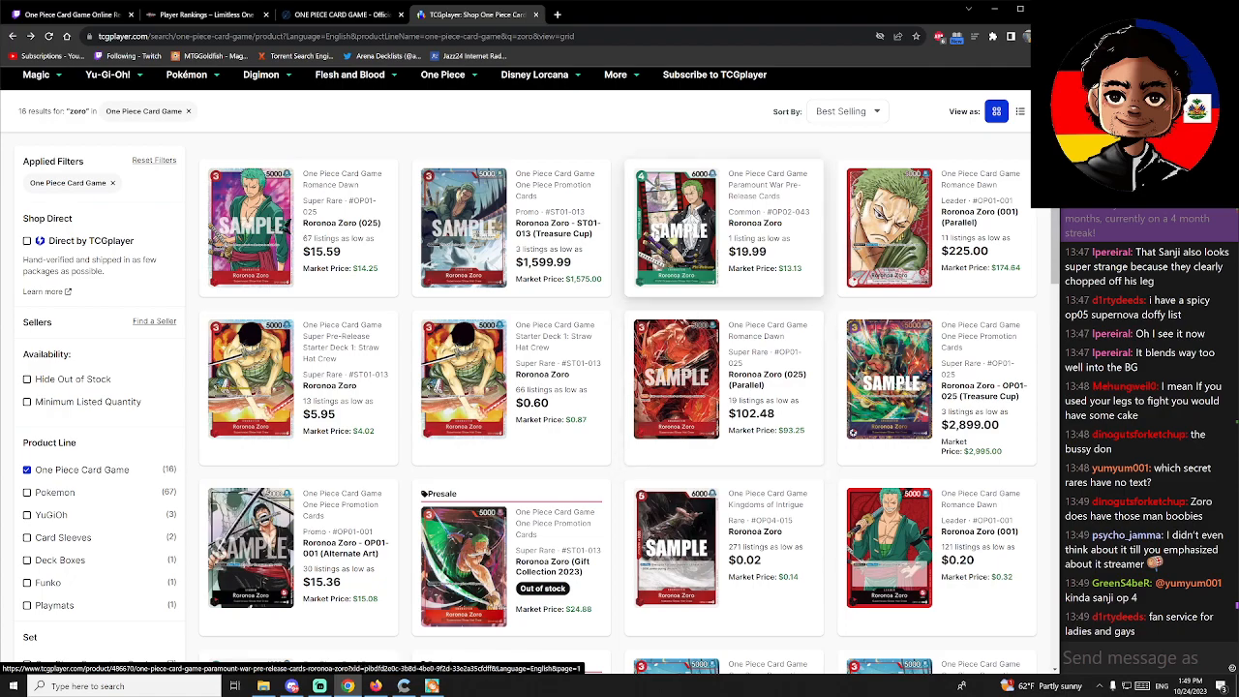
left_click(675, 227)
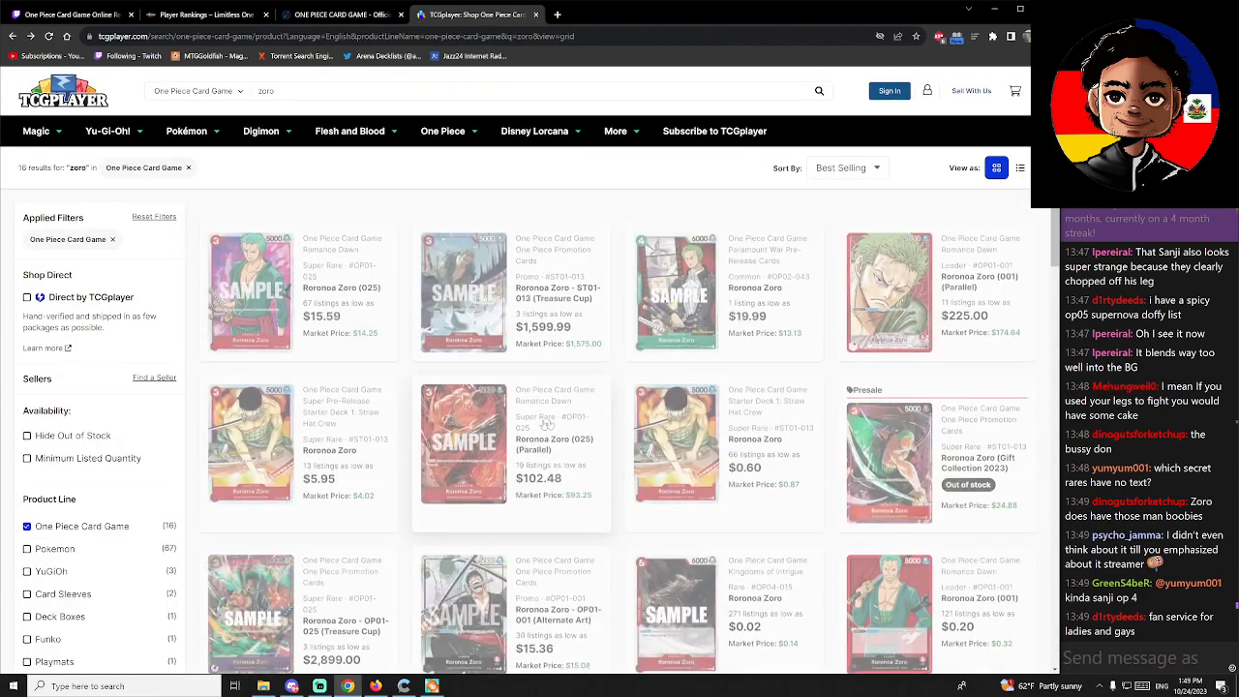
scroll("down", 3)
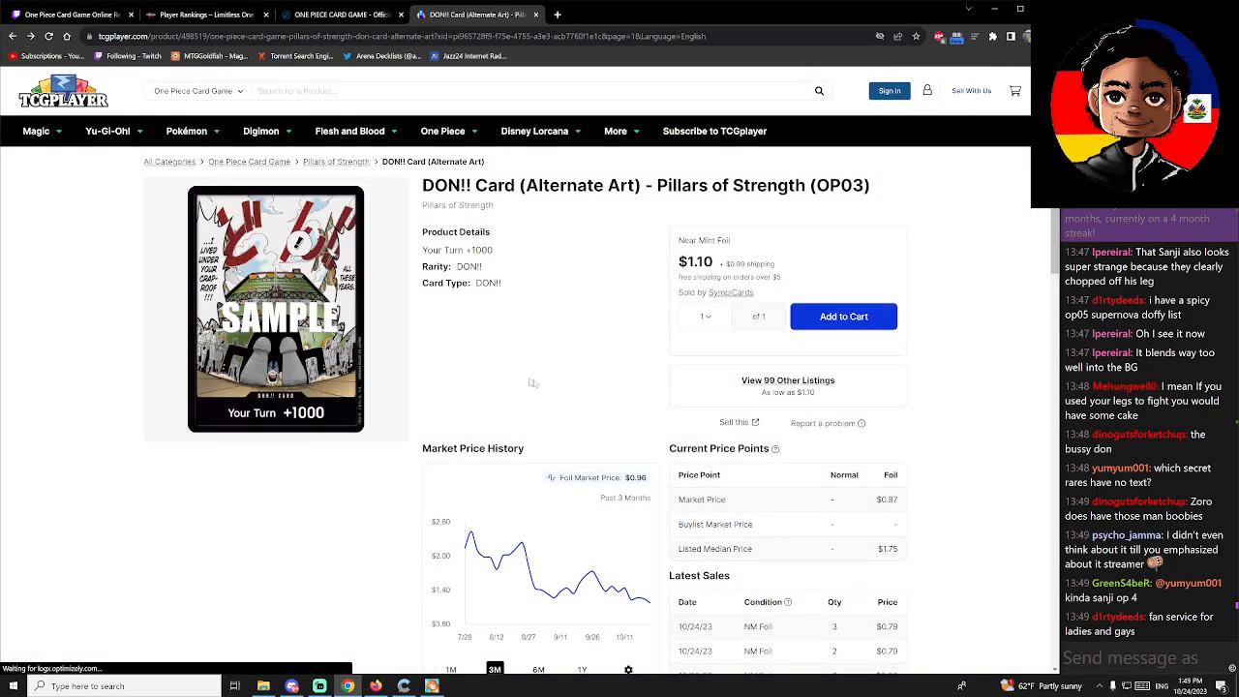
left_click(484, 90)
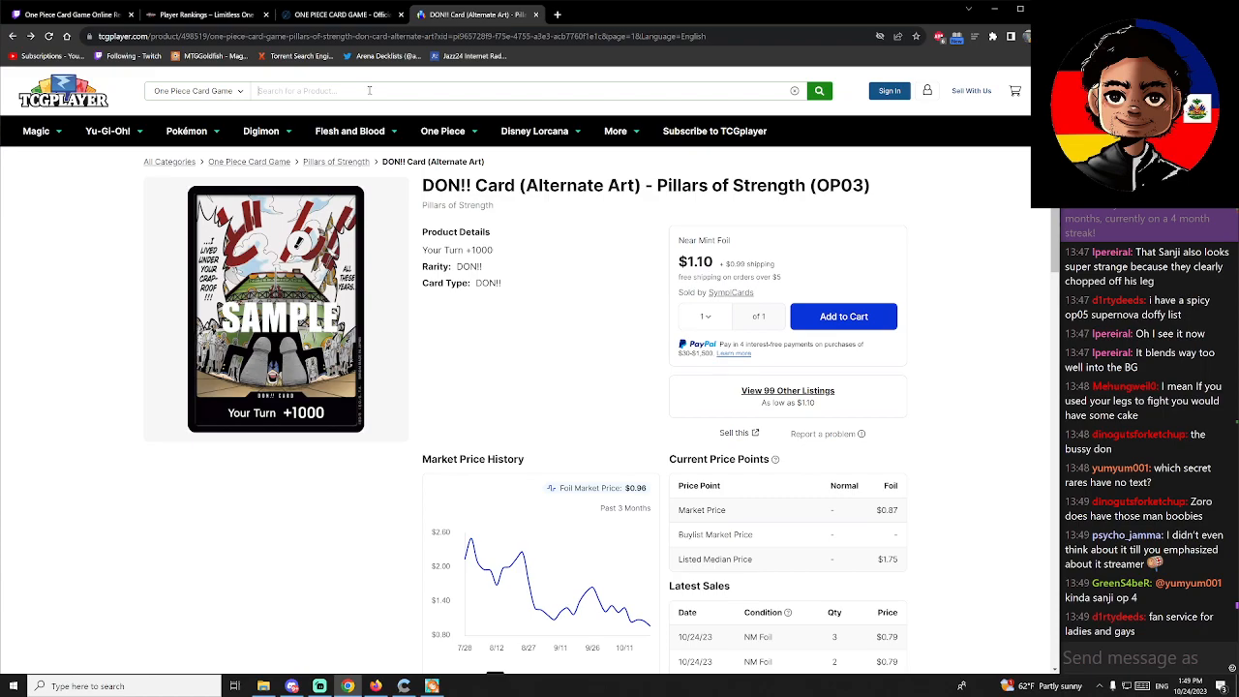
type("sanji")
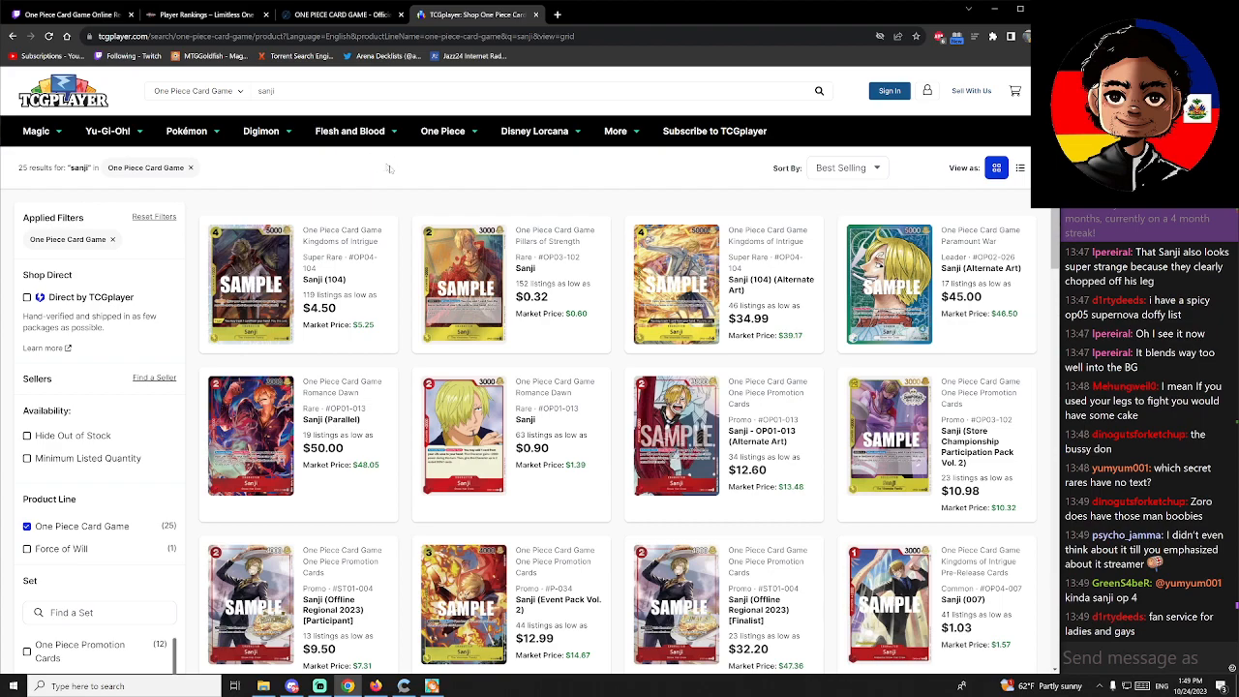
Step: Scroll the Sanji results and open the common Sanji (007) Kingdoms of Intrigue product page
left_click(675, 435)
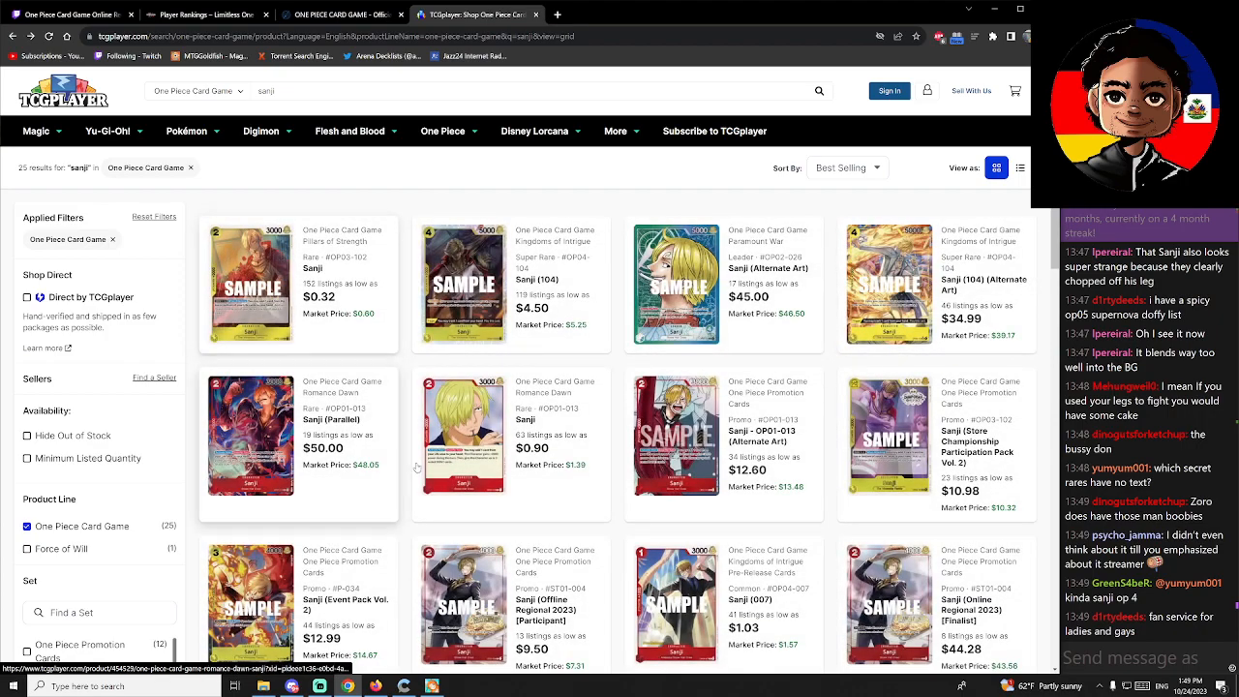
scroll("down", 3)
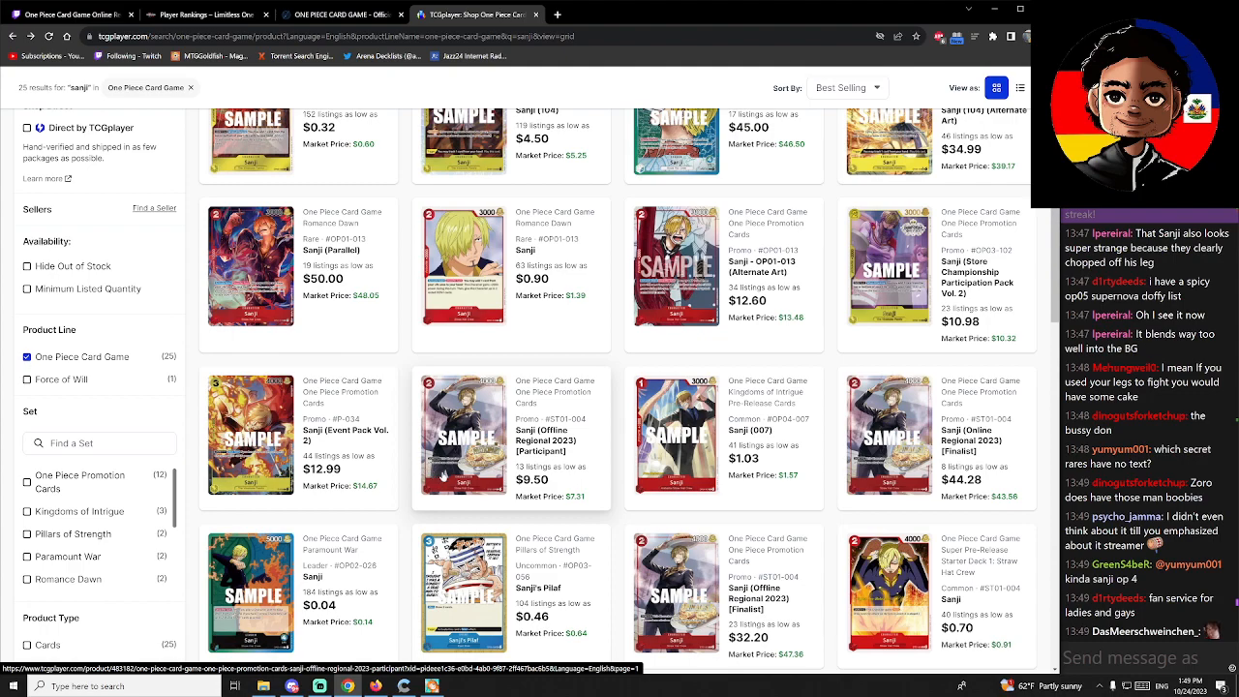
scroll("down", 3)
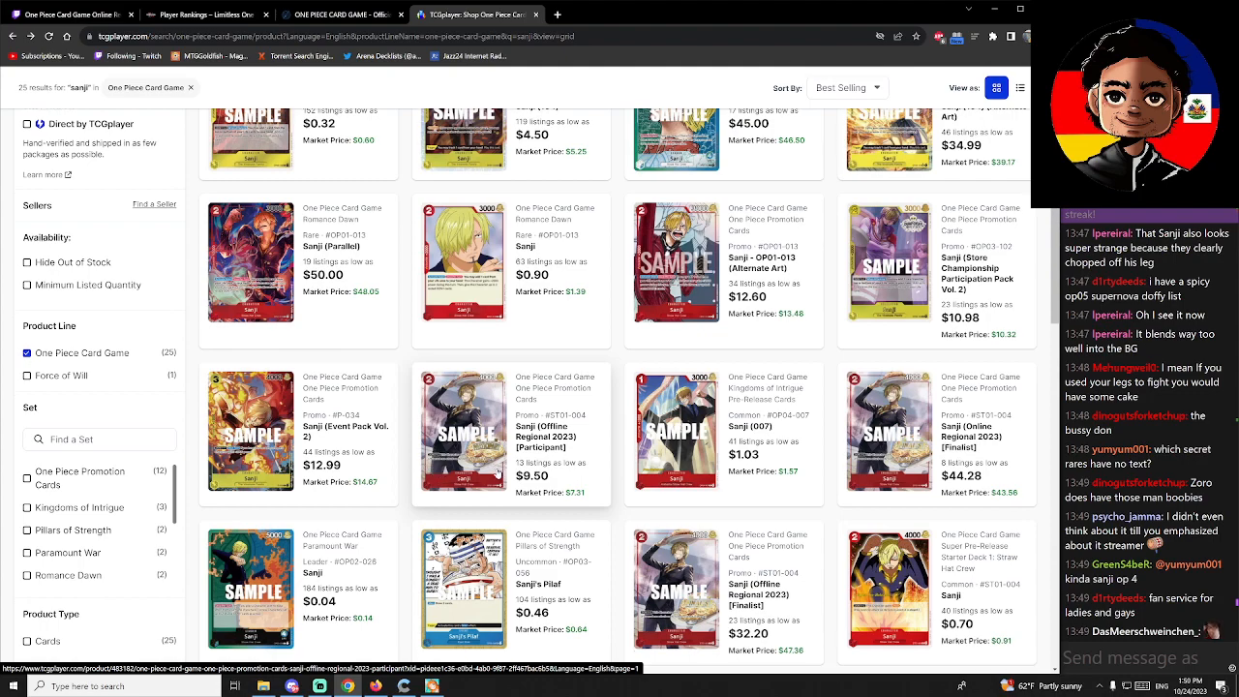
scroll("down", 3)
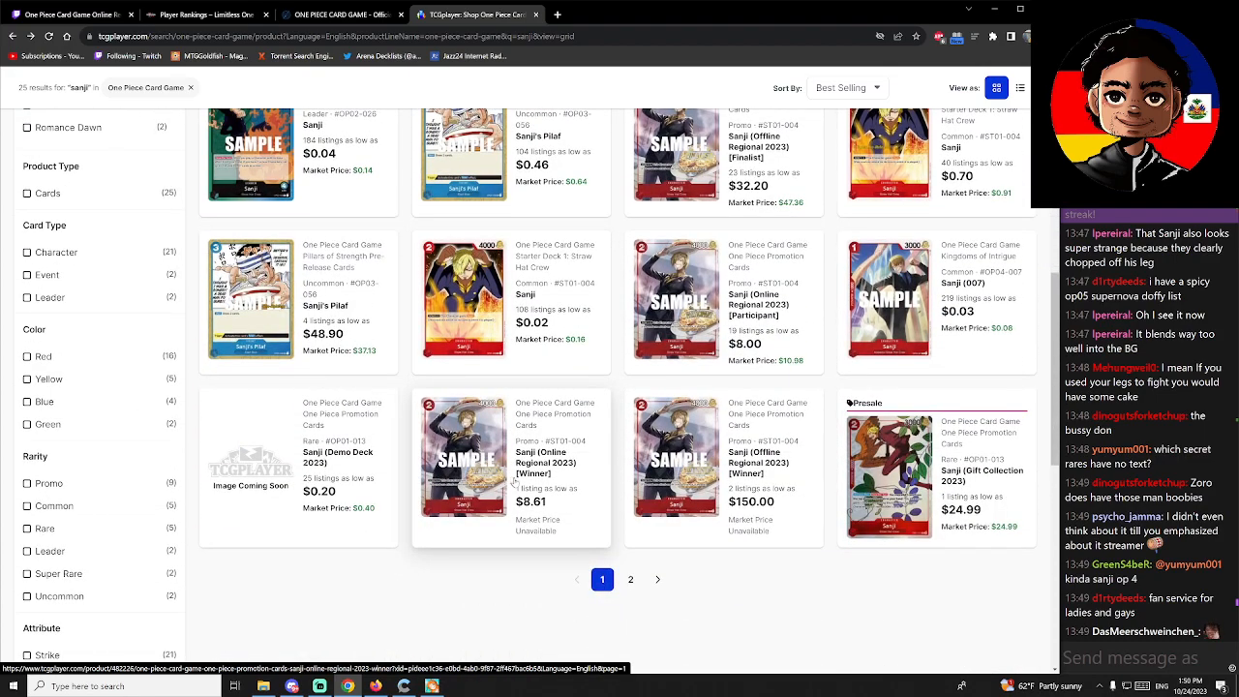
left_click(888, 297)
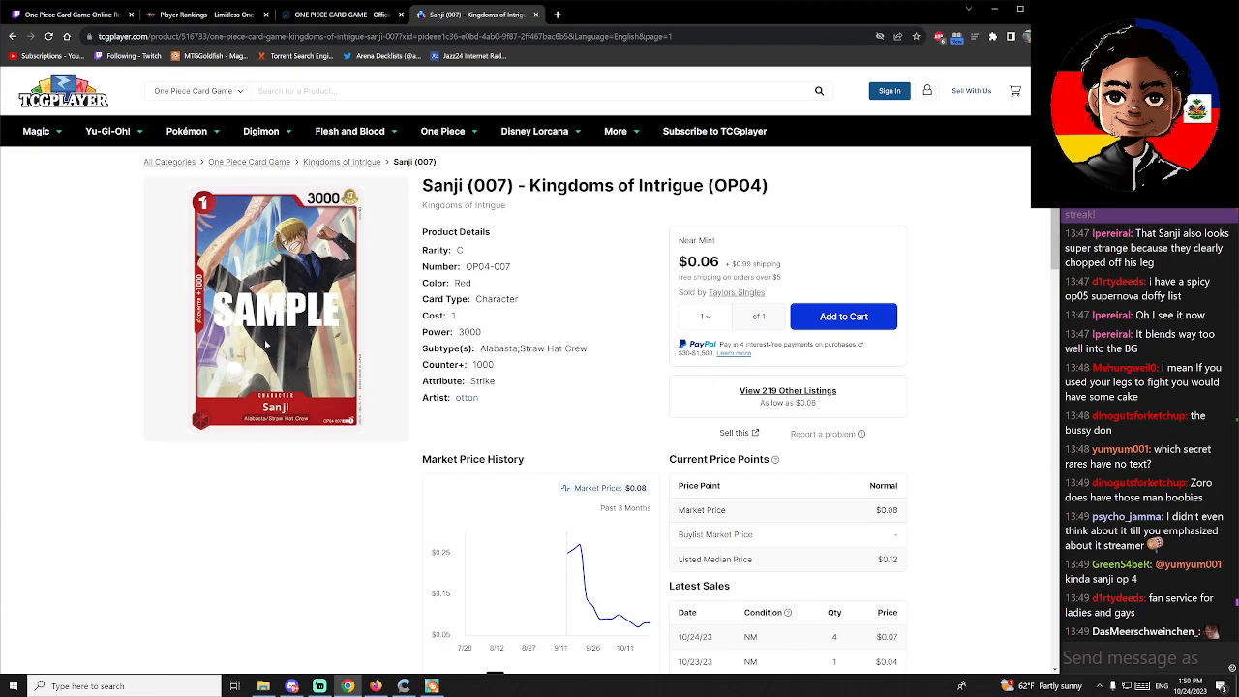
mouse_move(394, 165)
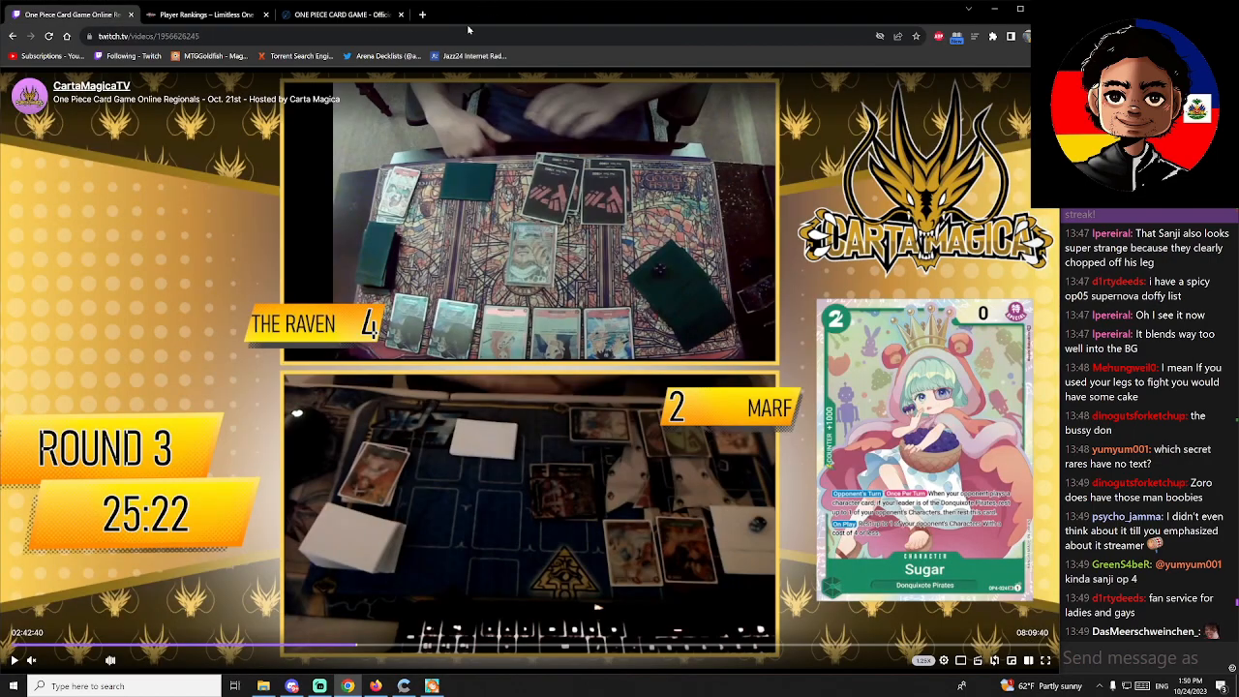
mouse_move(465, 82)
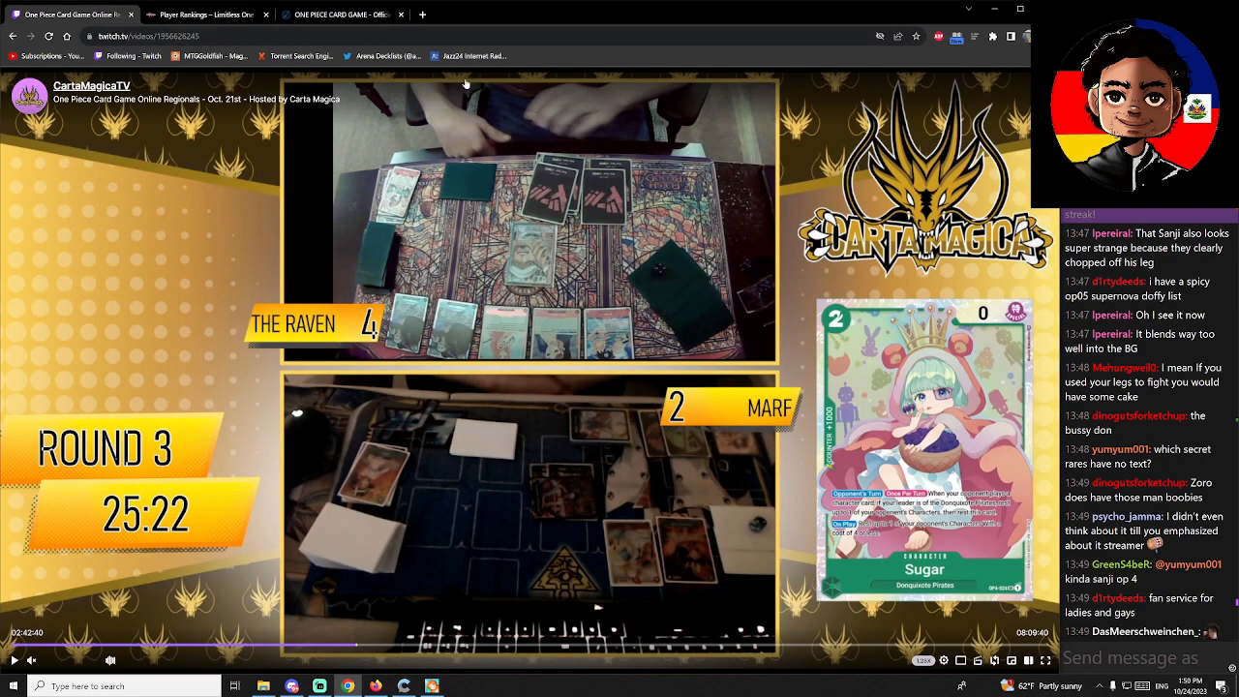